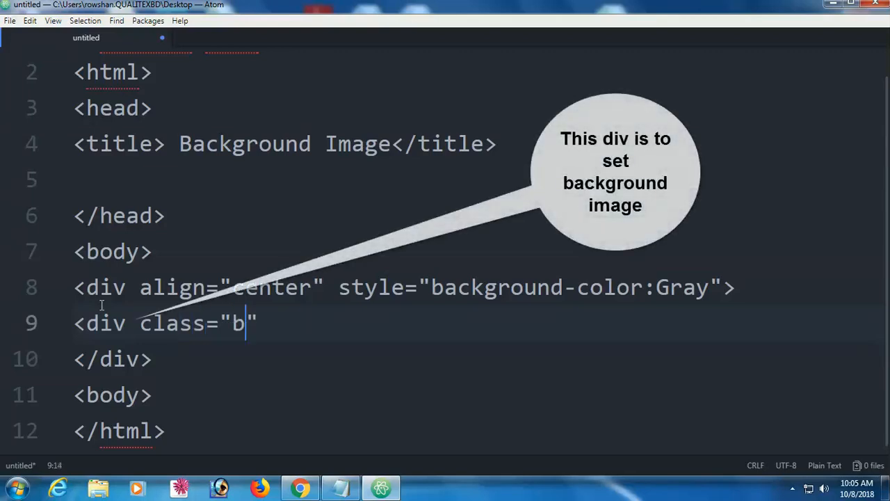
- Create a new blank file in Atom
type("ackimg")
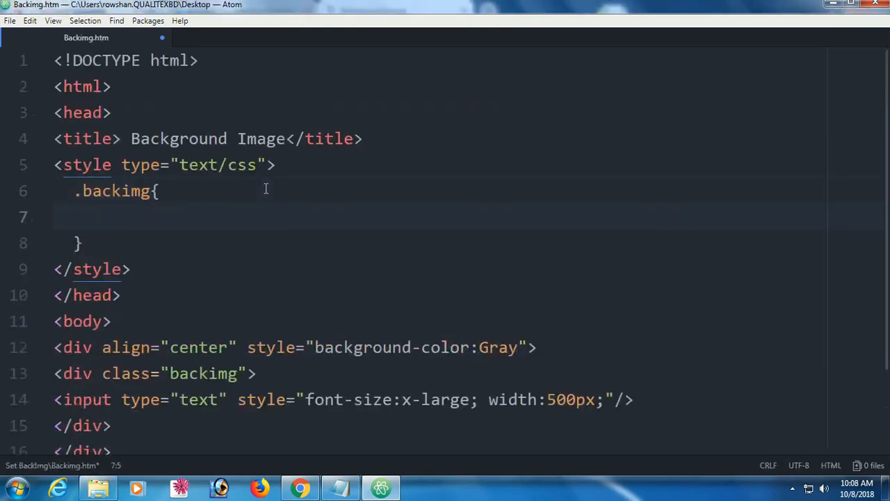
type("ba")
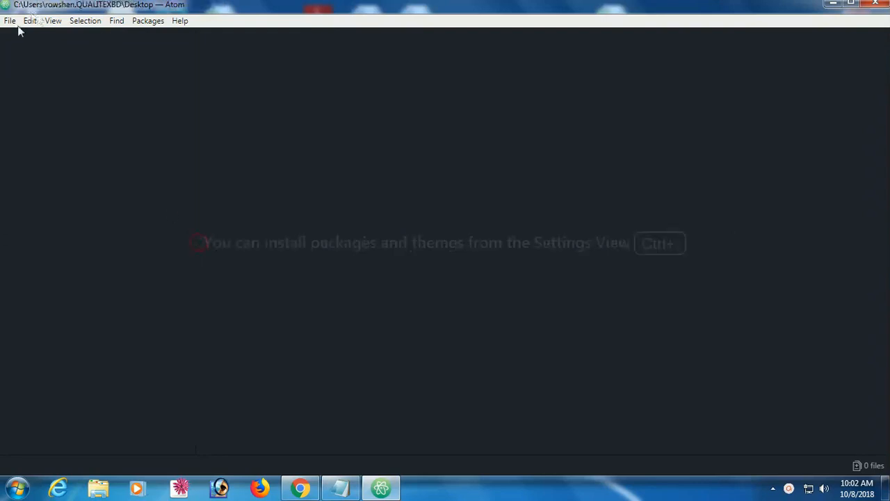
left_click(10, 20)
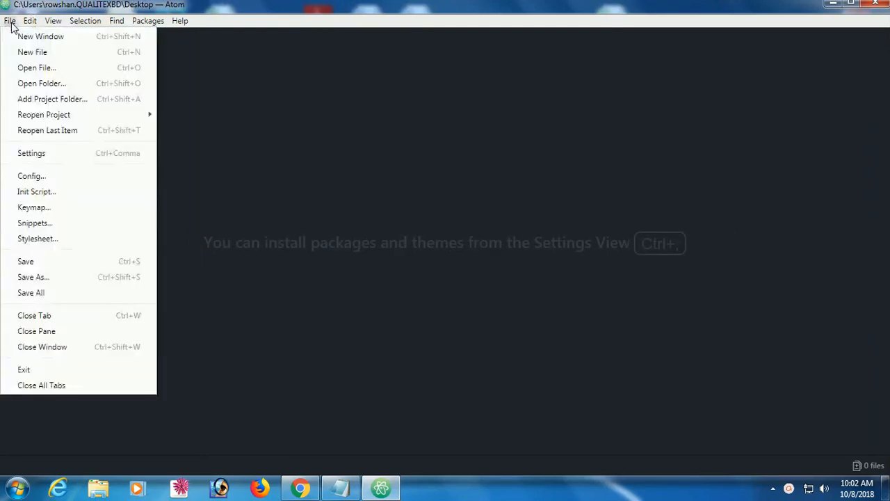
left_click(32, 52)
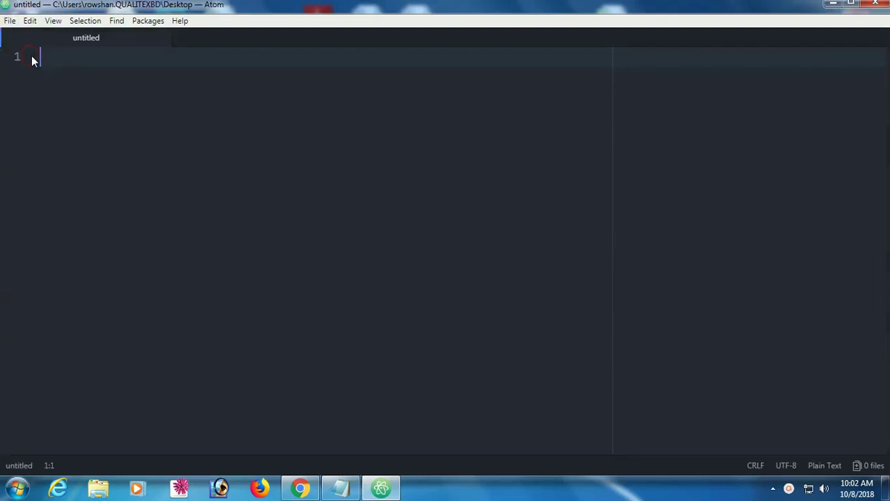
- Type the HTML skeleton: <!DOCTYPE html>, html, head and body tags
type("<!")
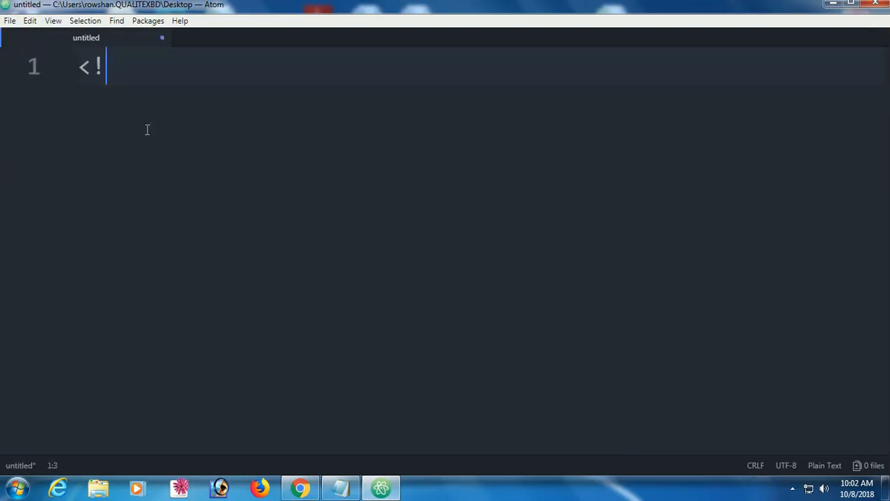
type("DOCTY")
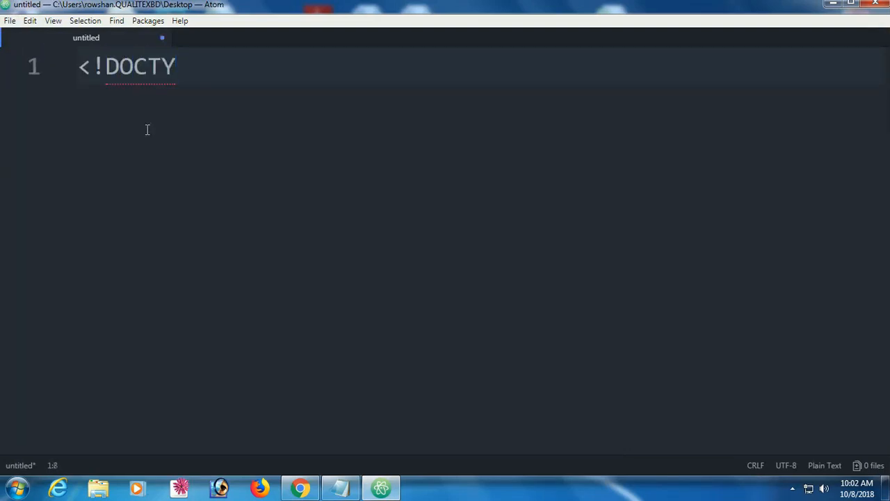
type("PE html>")
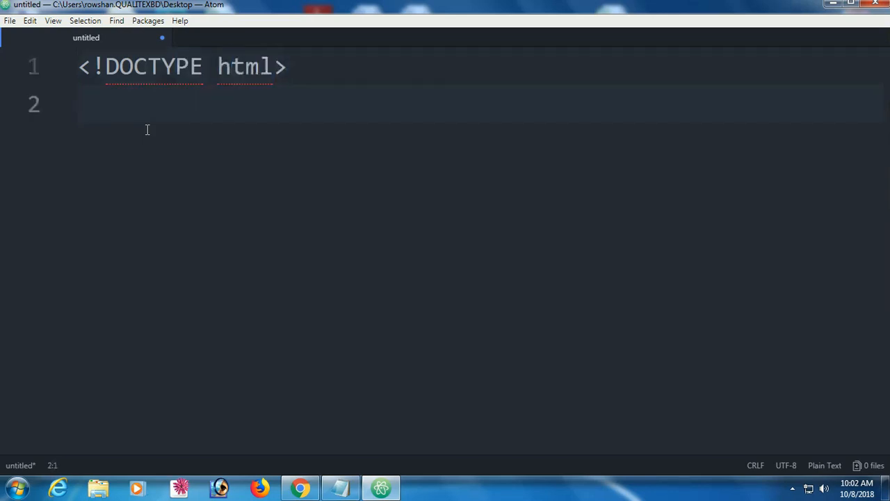
type("<html>")
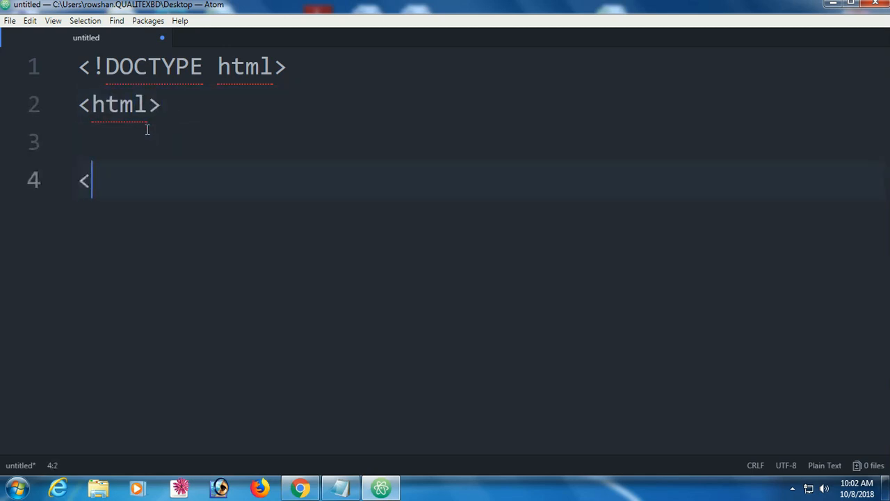
type("/html>")
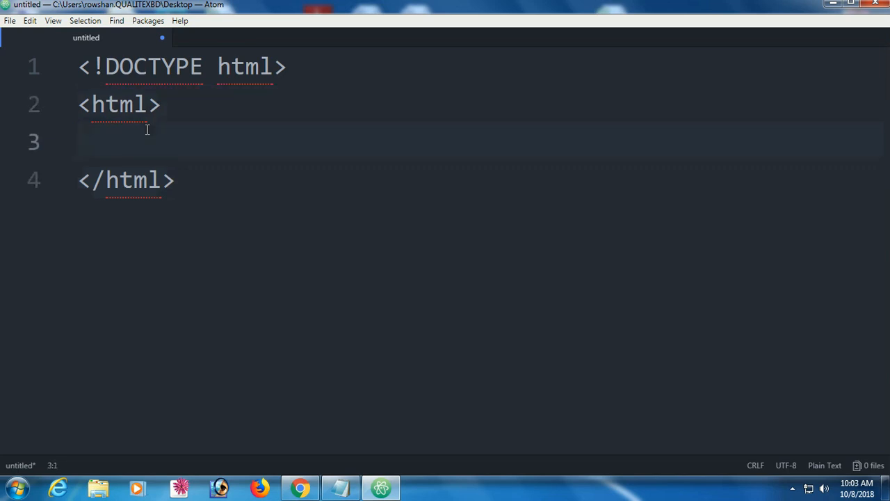
type("<hr")
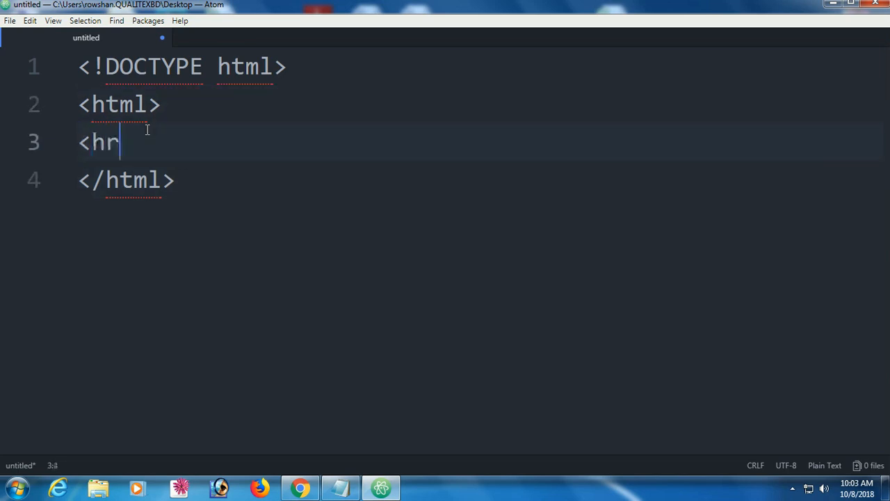
type("ead>")
type("</")
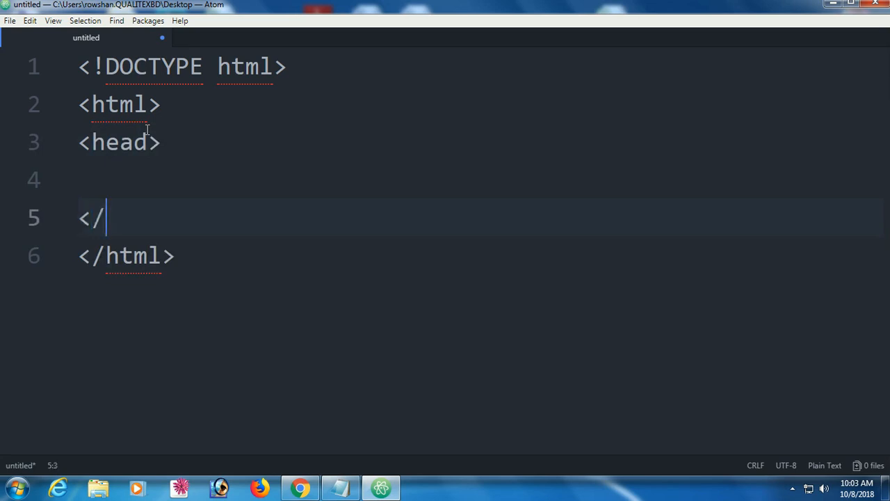
type("head>")
type("<")
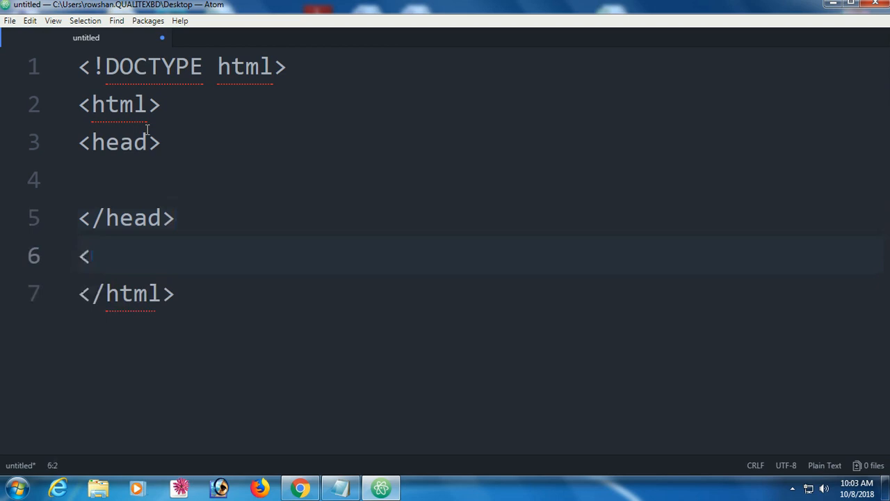
type("body>")
type("<bo")
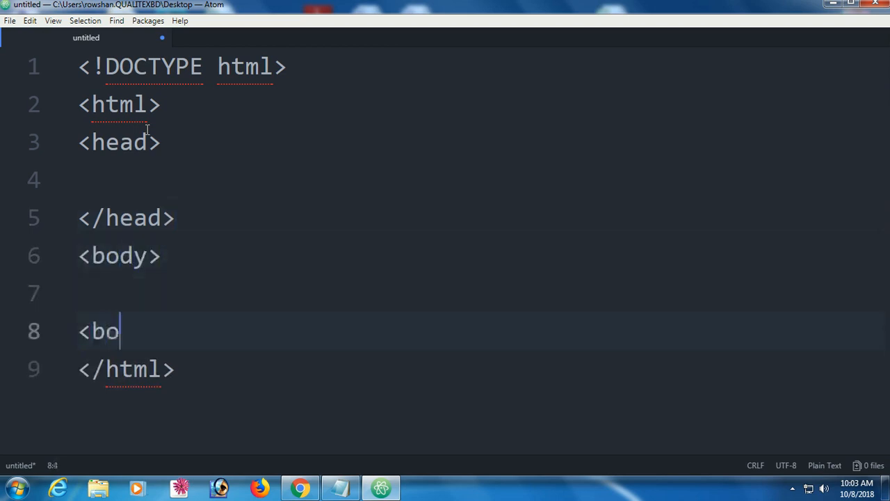
type("dy>")
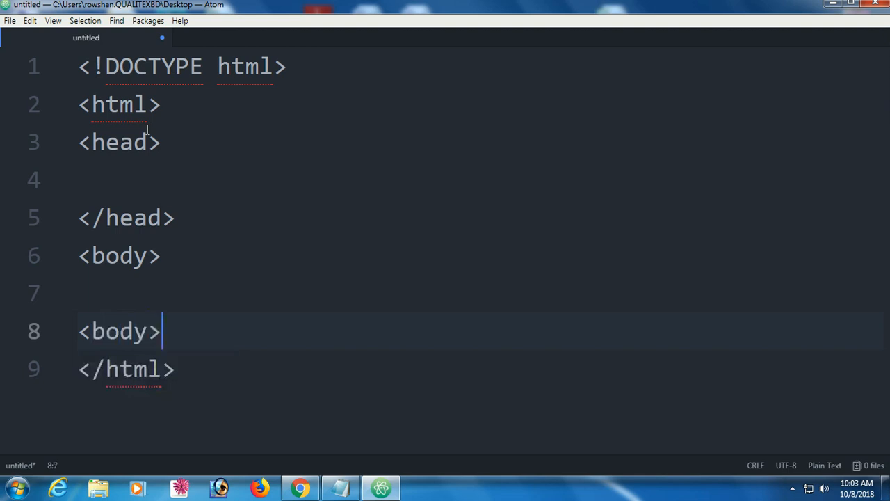
- Add <title>Background Image</title> to the head, followed by a blank line
type("<")
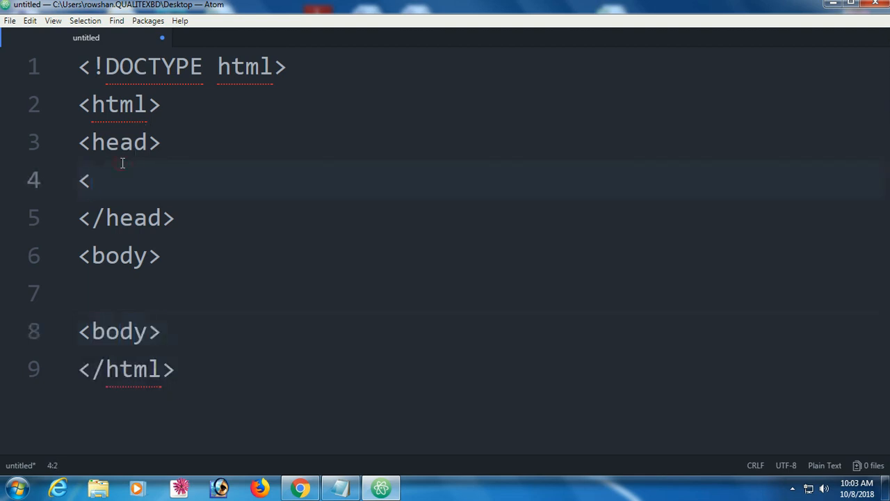
type("ti")
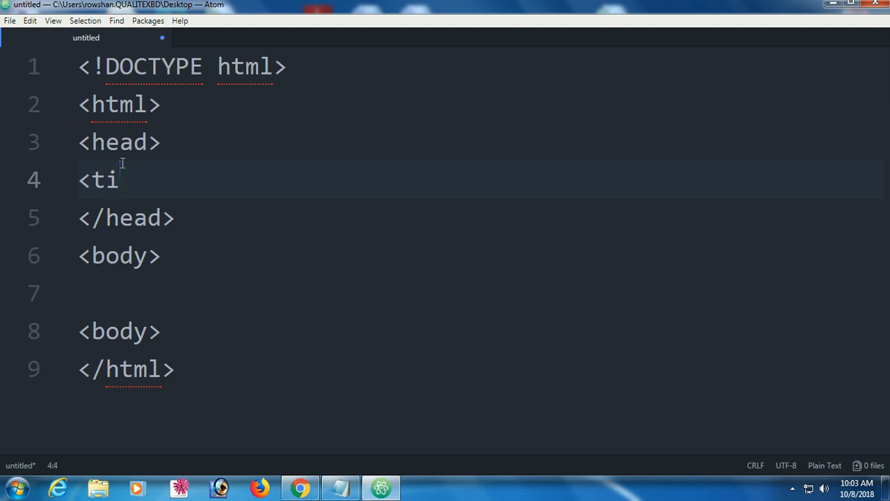
type("tle>")
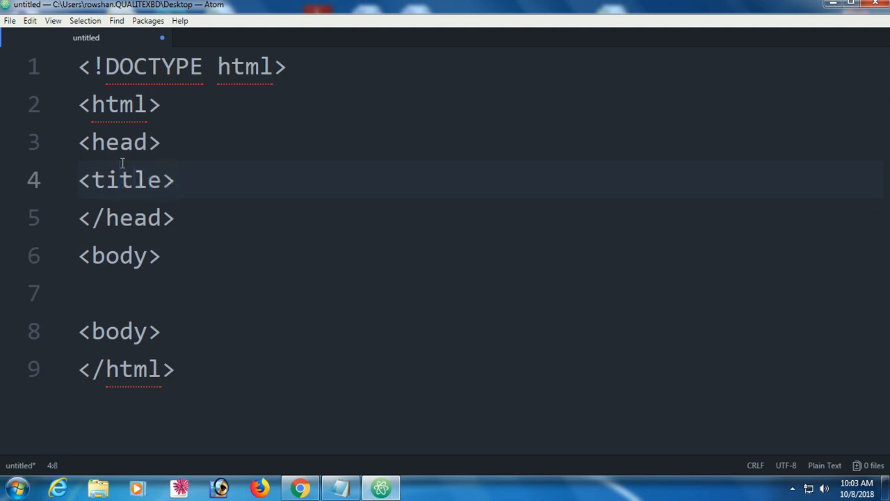
type("Bac")
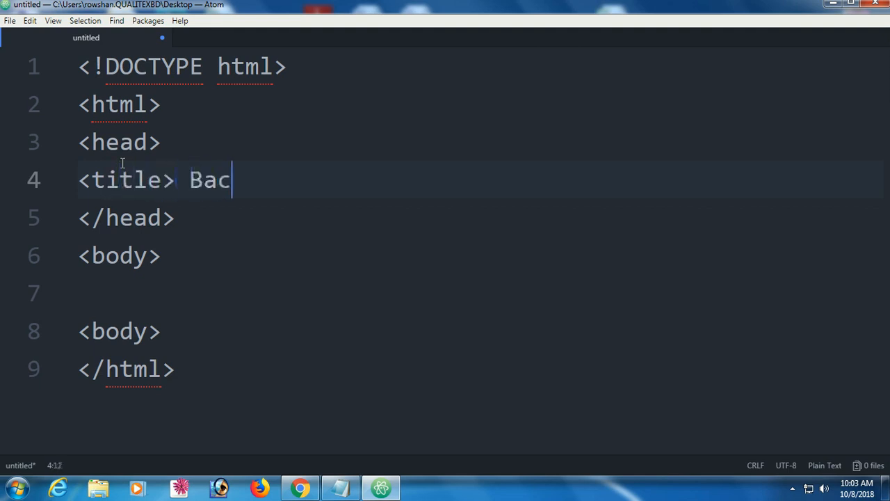
type("kgrou")
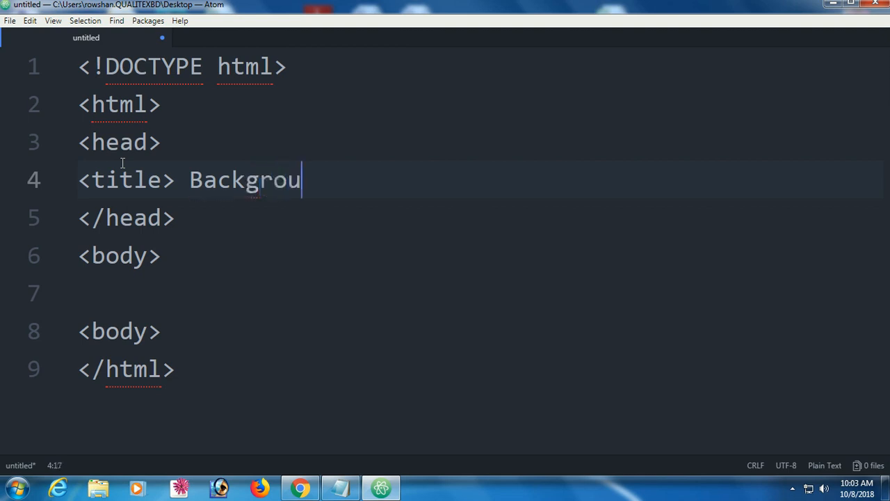
type("nd Image")
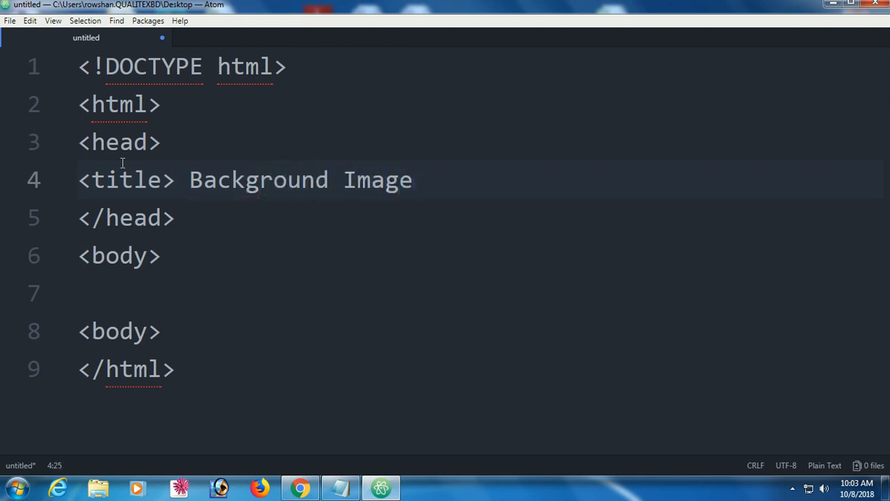
type("</")
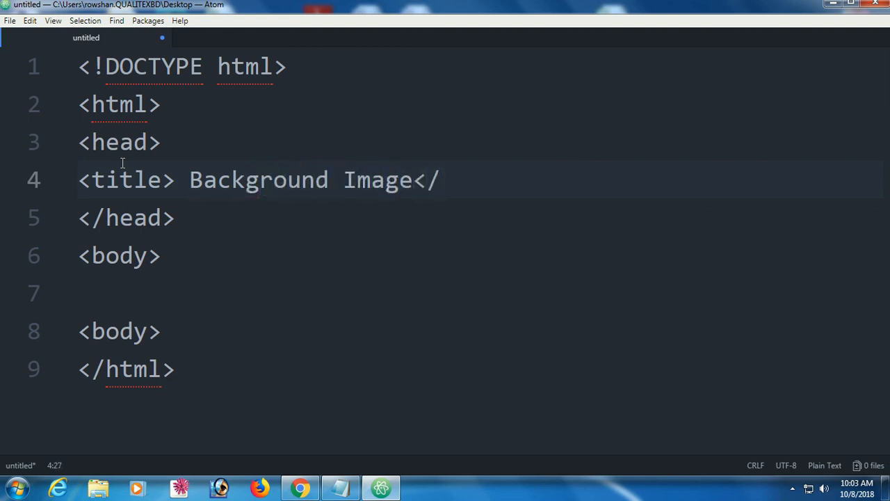
type("title>")
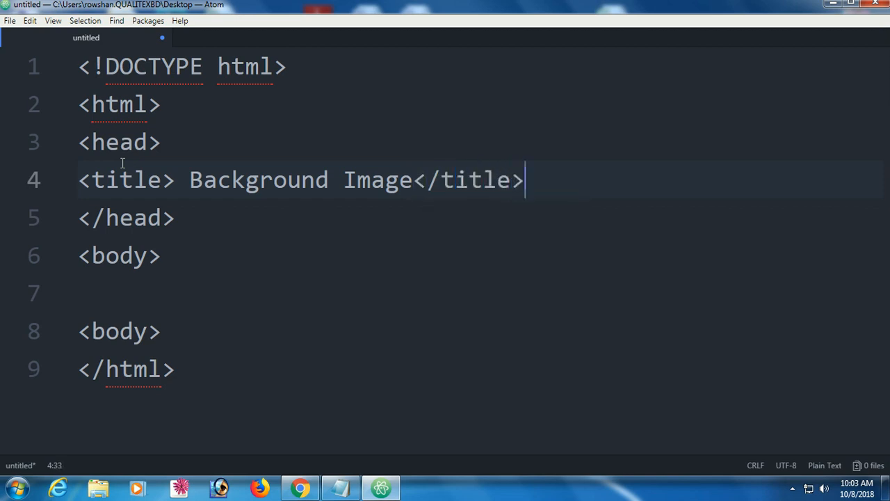
key("enter")
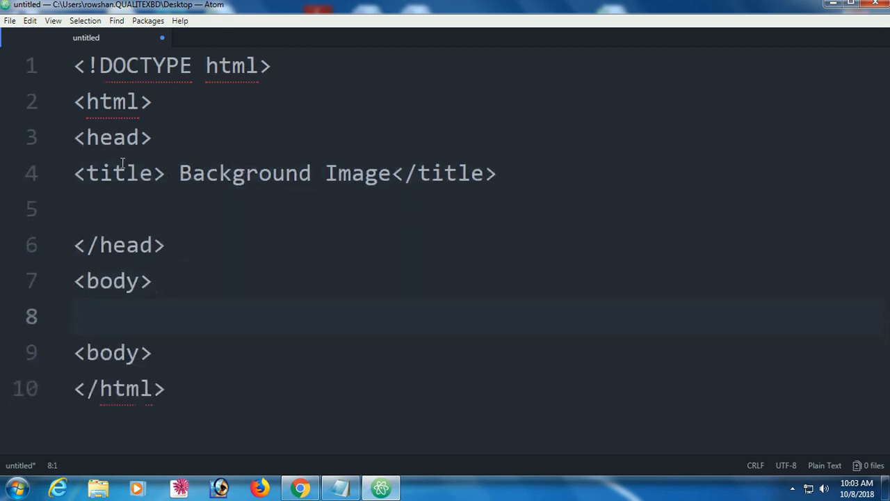
- Add a centered div with style="background-color:Gray" to the body
type("<")
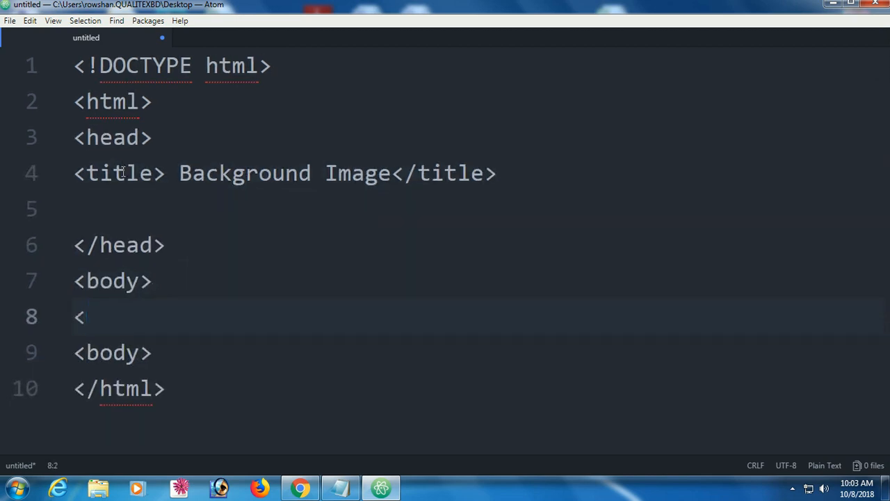
type("vi")
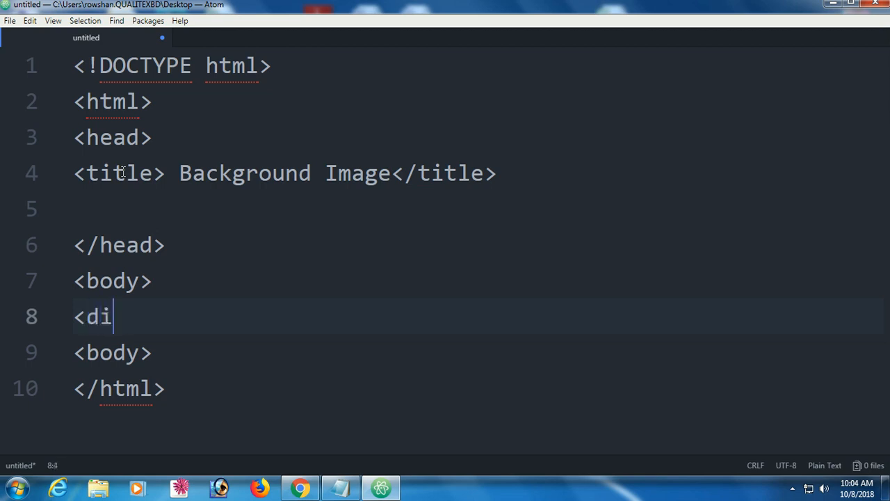
type("v>")
type("<di")
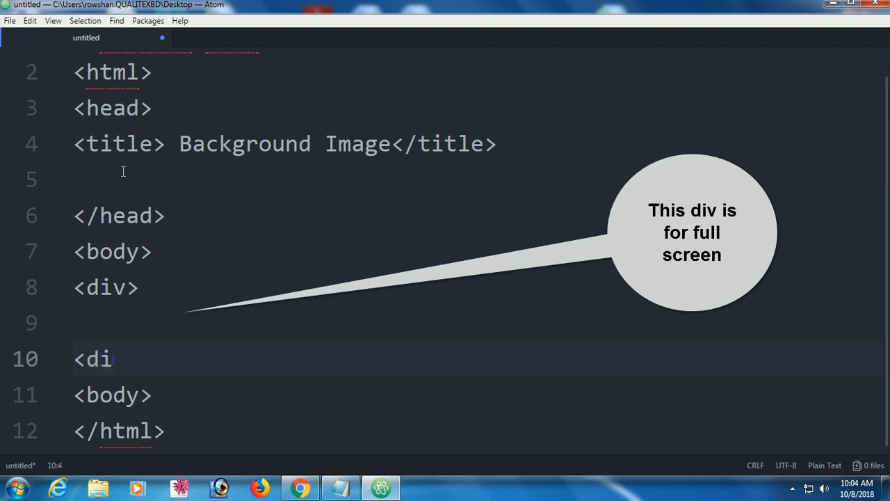
type("v>")
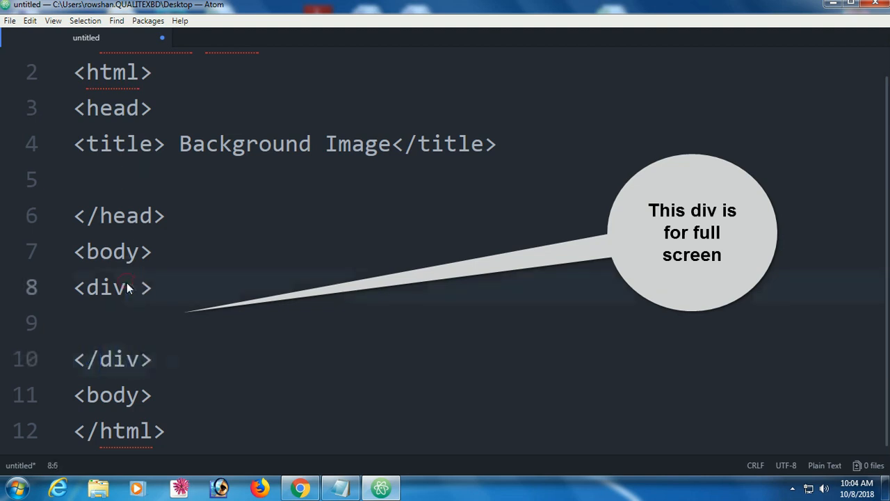
type("align=\"center")
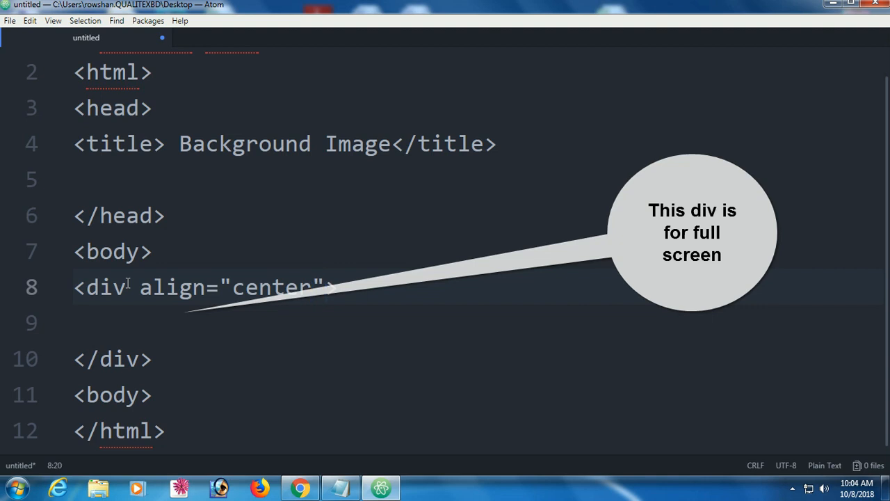
type("s")
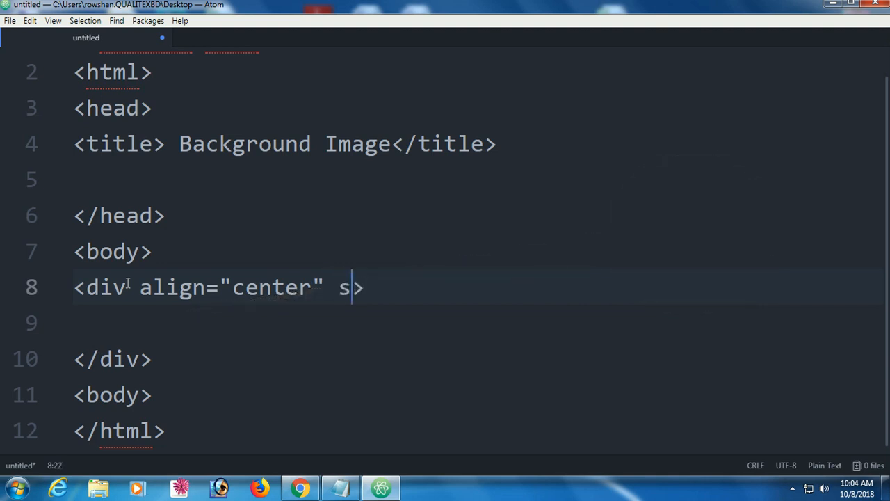
type("tyle=")
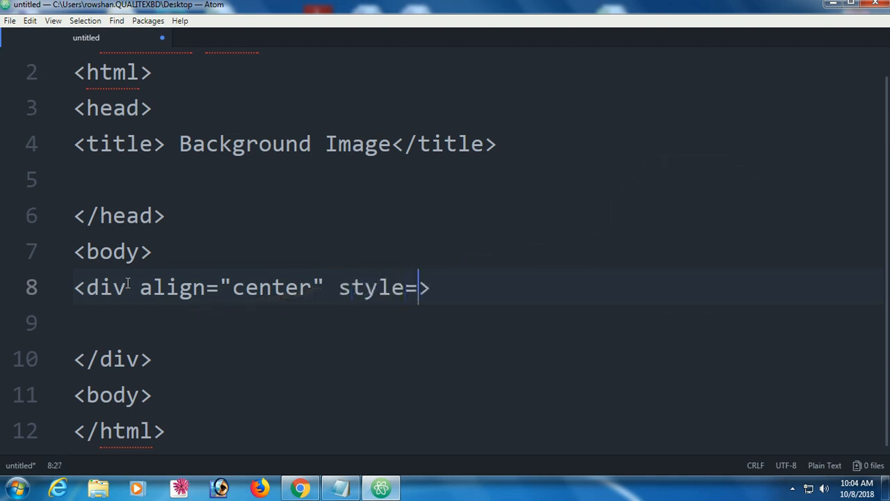
type("\"ba")
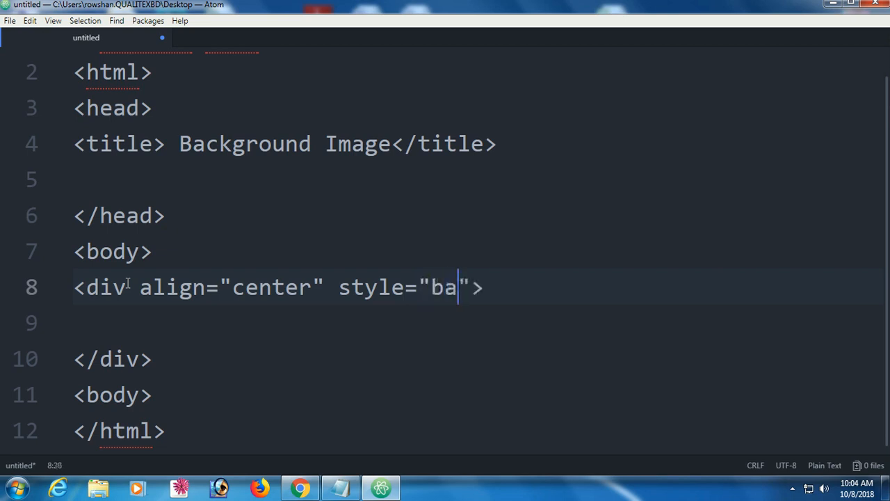
type("ckground-")
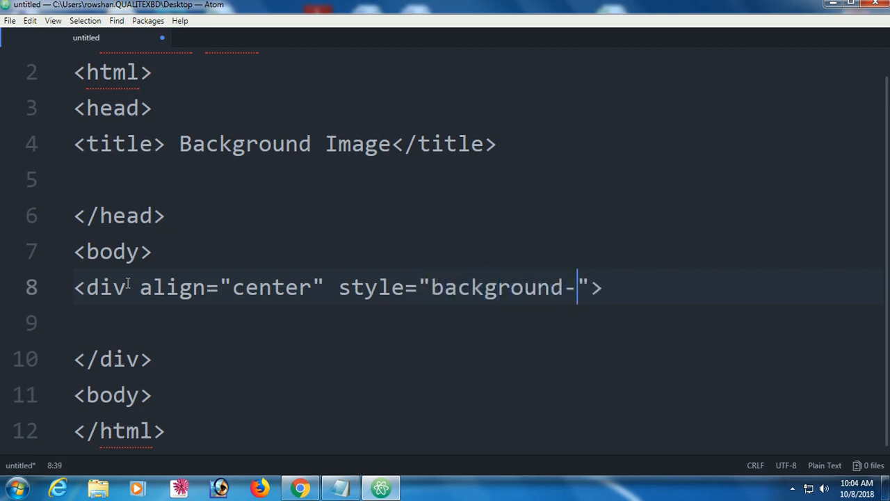
type("color:")
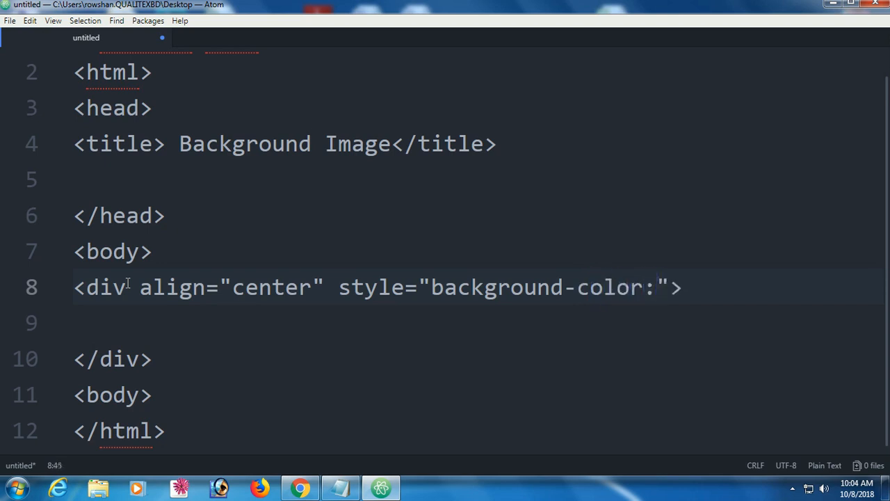
type("Gray")
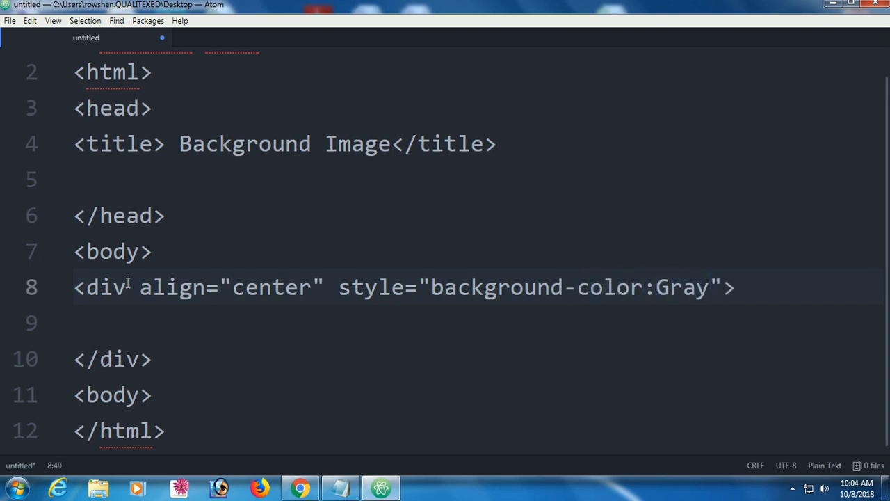
type("<div")
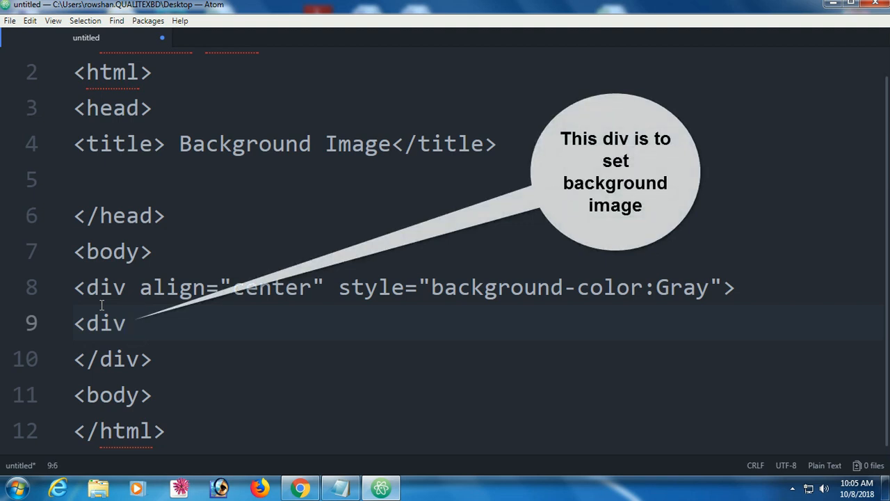
- Add a div with class="backimg" and its closing </div> tag
type("class=")
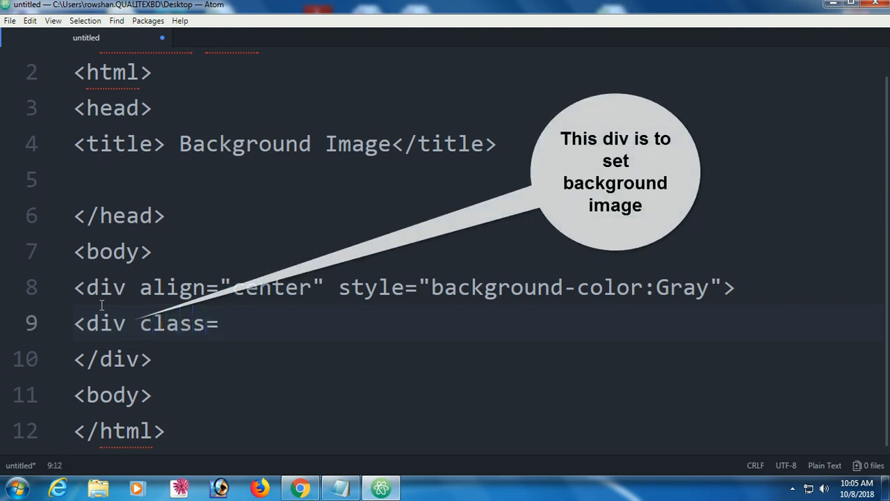
type("\"back\"")
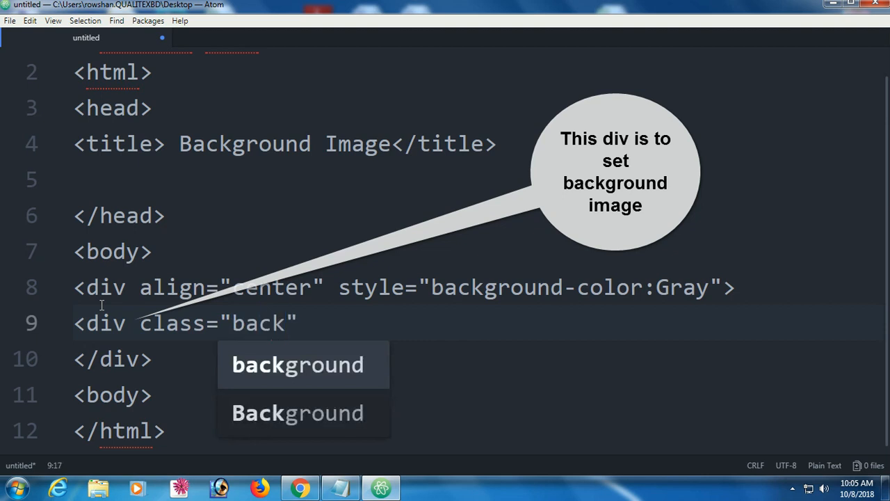
type("img")
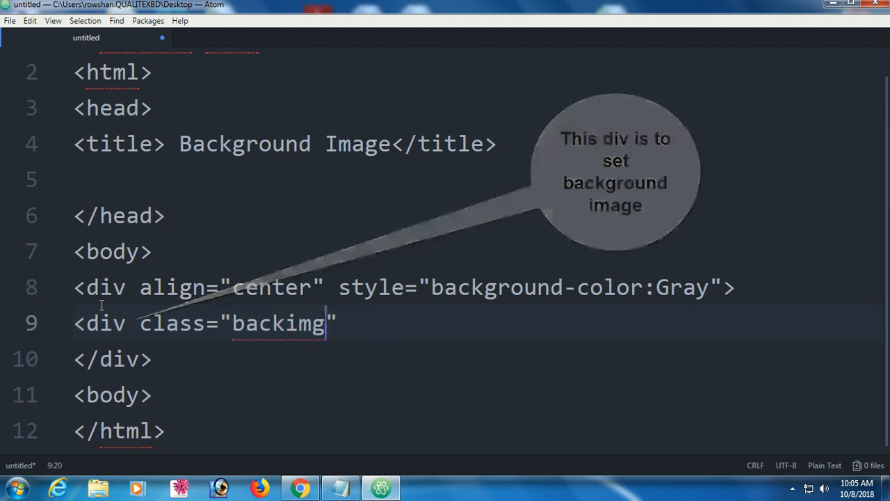
type(">")
type("<")
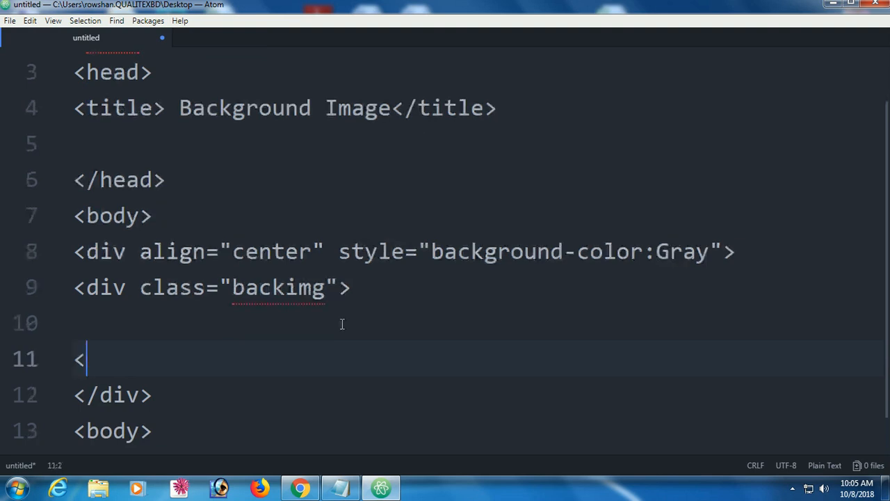
type("/div>")
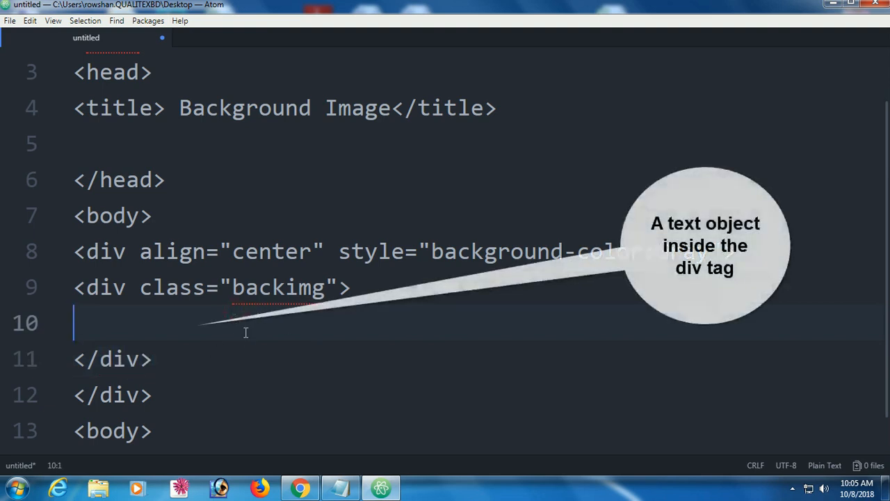
- Insert an <input type="text"/> box inside the backimg div
type("<")
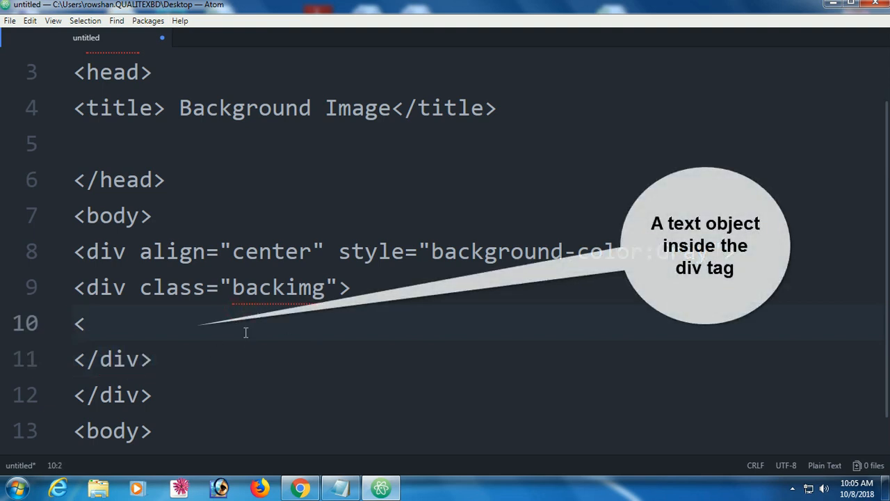
type("in")
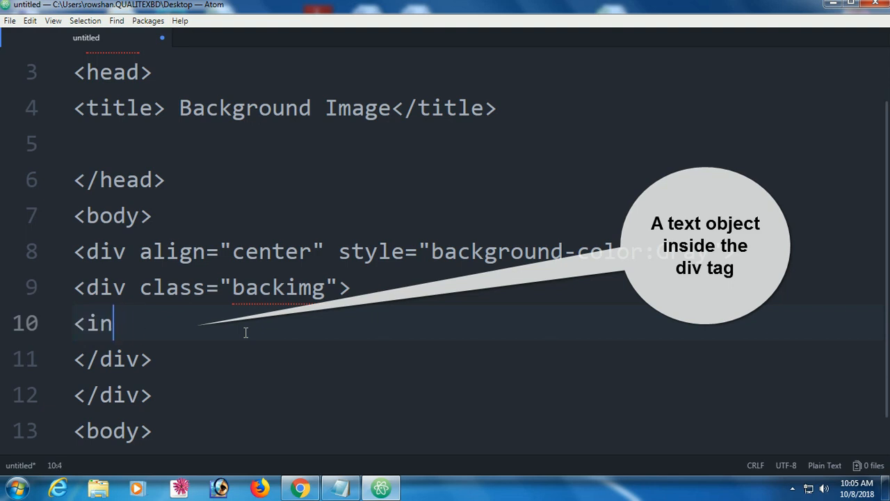
type("put ty")
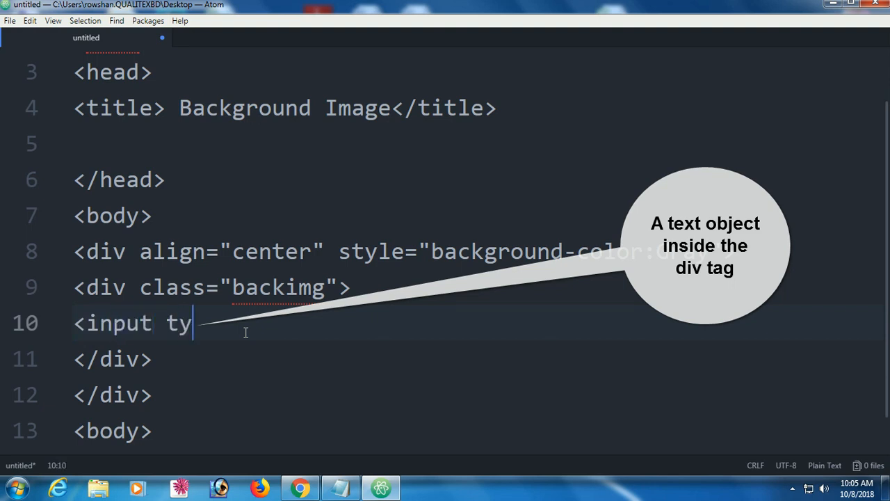
type("pe=")
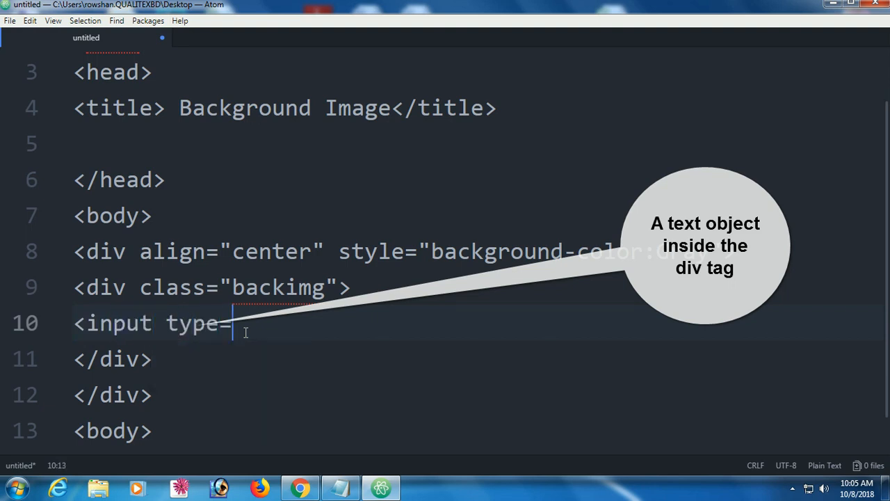
type("\"\"")
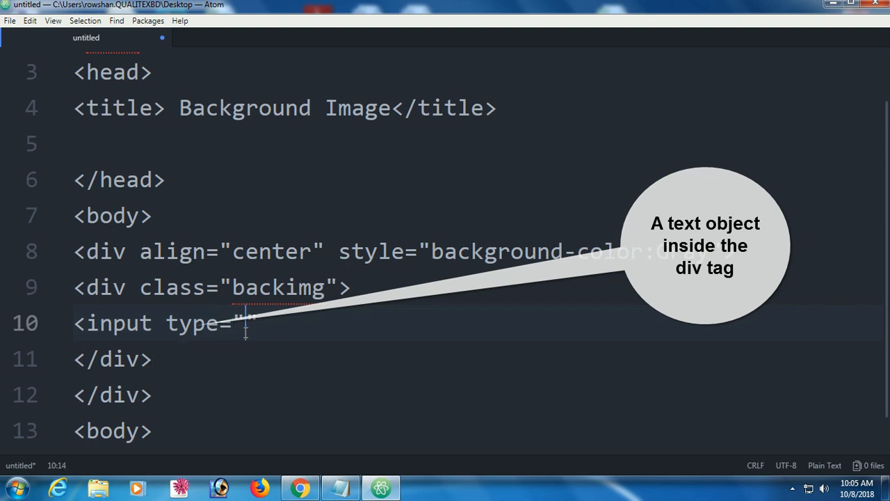
type("text")
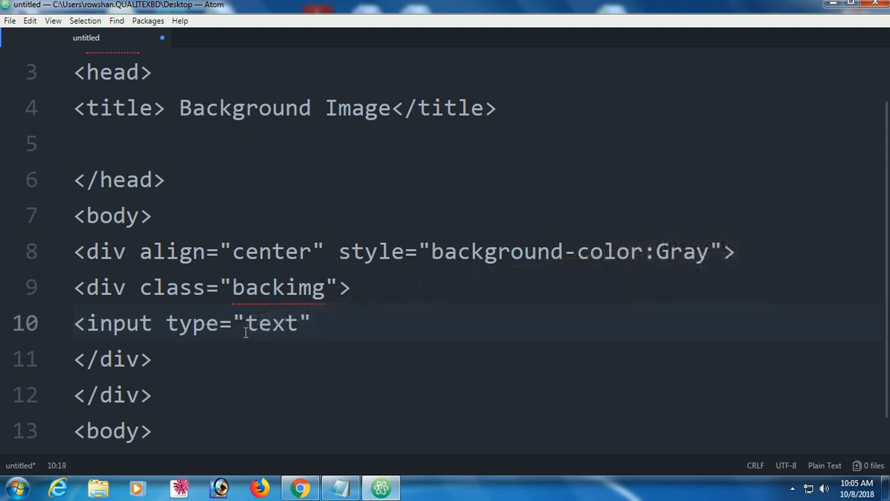
type("/>")
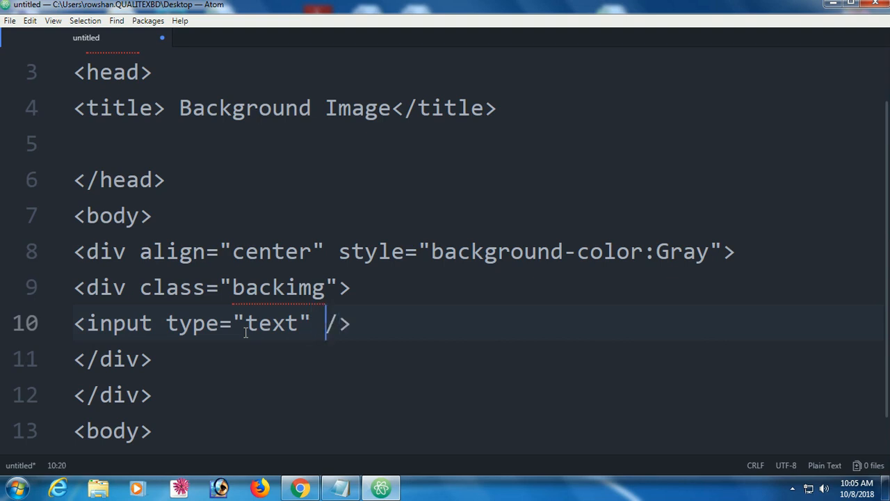
- Style the input with font-size:x-large and width:500px
type("style=")
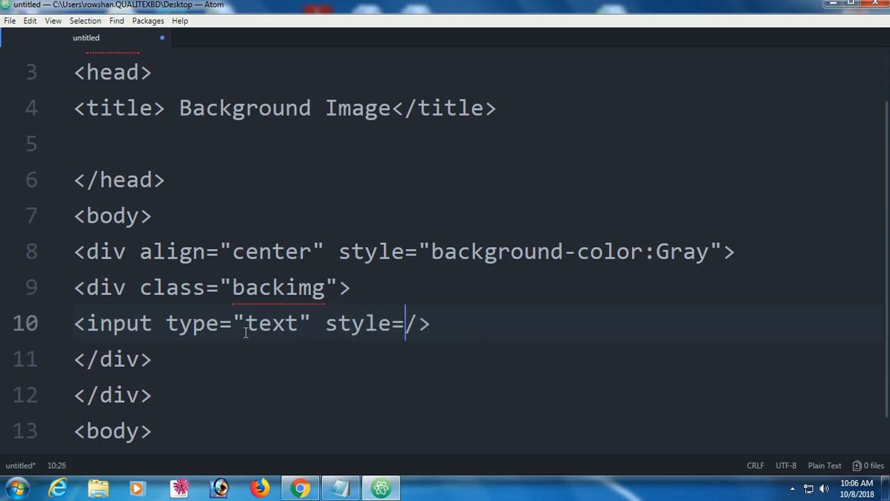
type("\"\"")
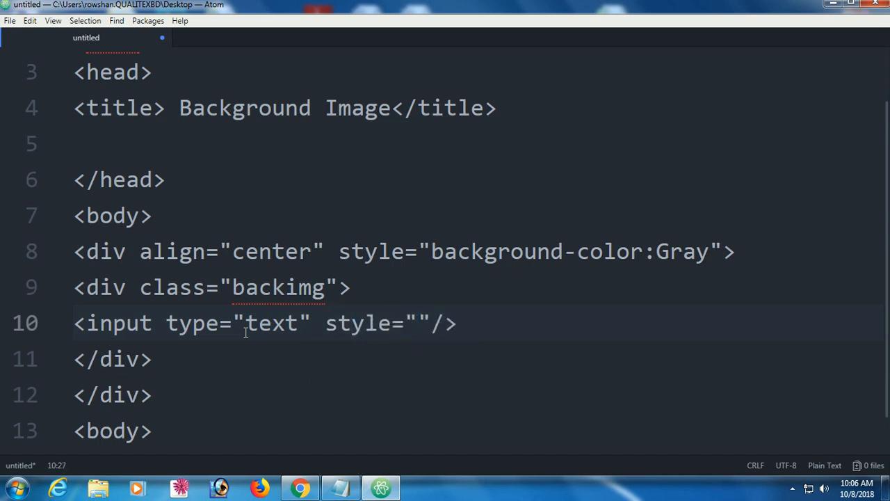
type("fo")
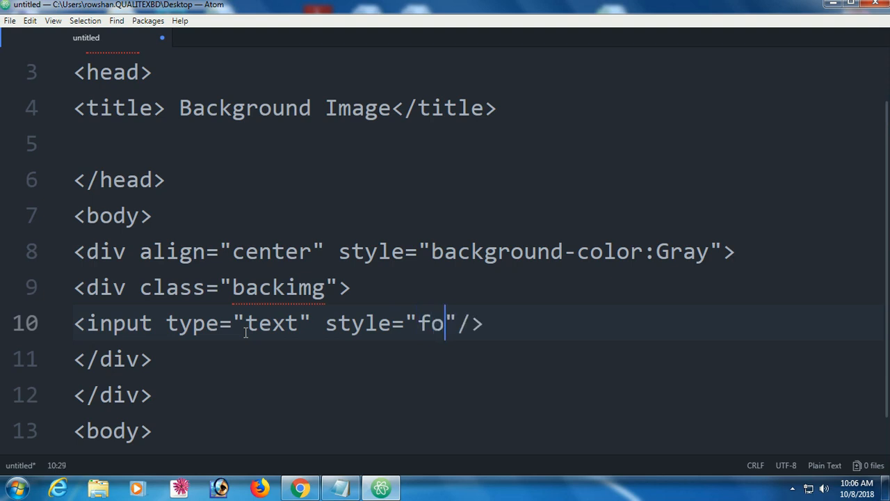
type("nt-size")
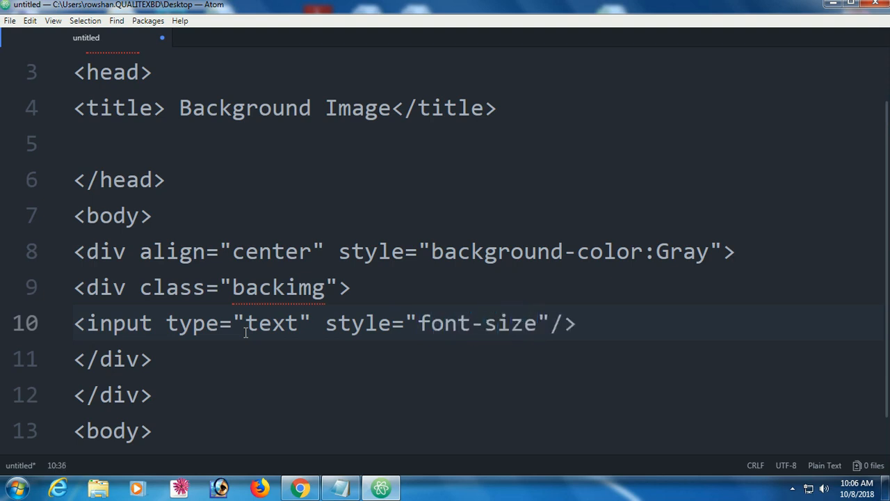
type(":")
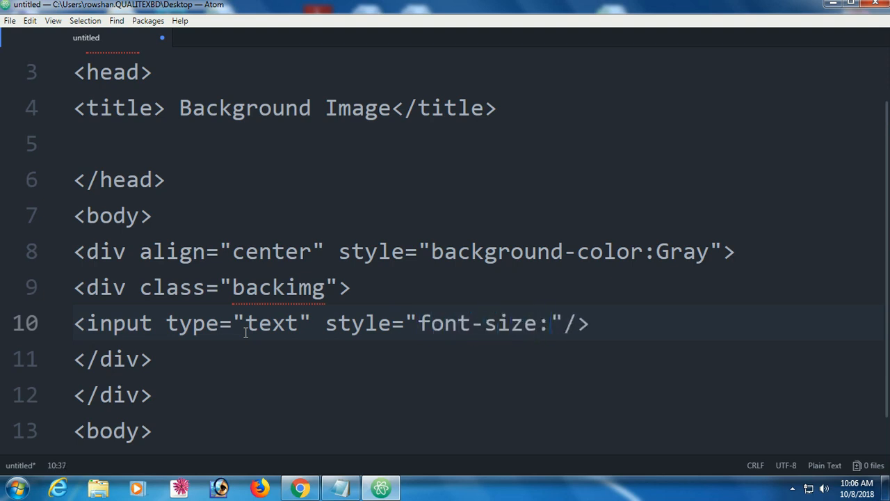
type("x-lar")
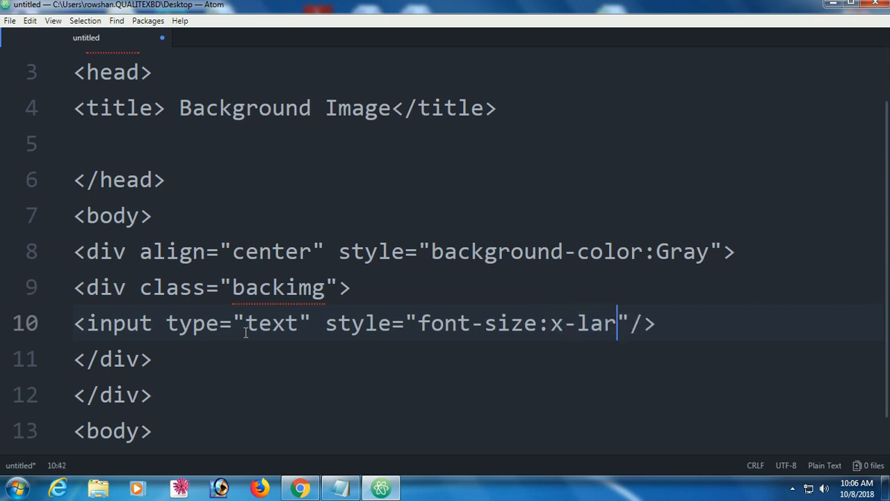
type("ge;")
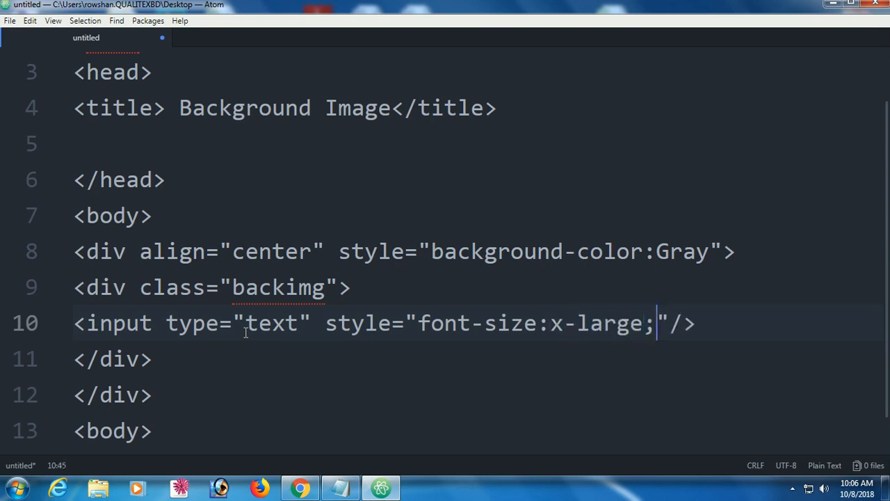
type("width:5")
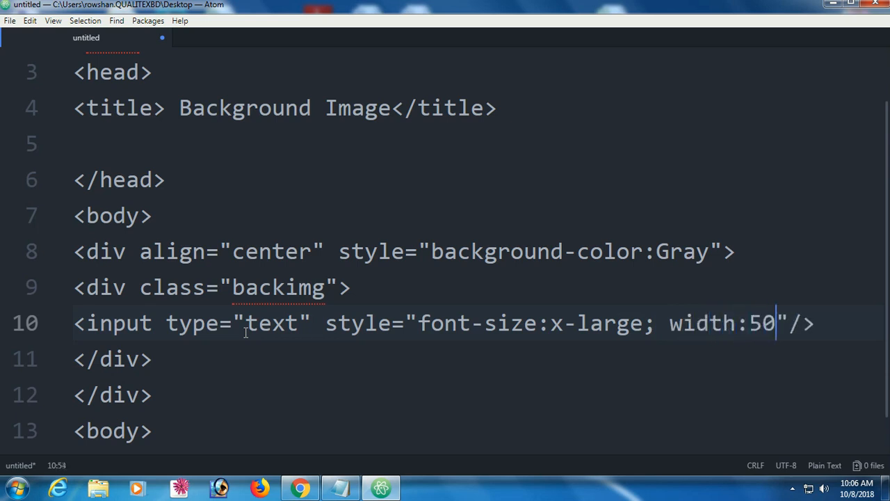
type("0px")
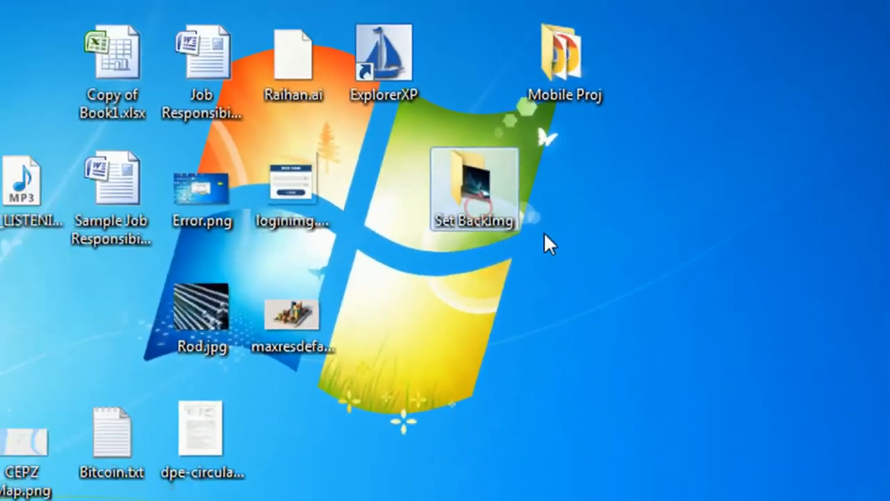
- Save the page as Backimg.htm in the Set BackImg folder
double_click(473, 184)
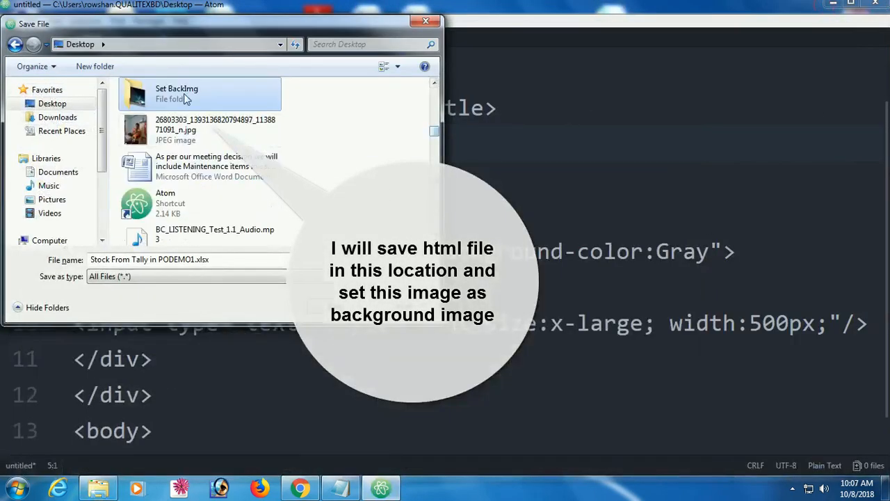
double_click(177, 93)
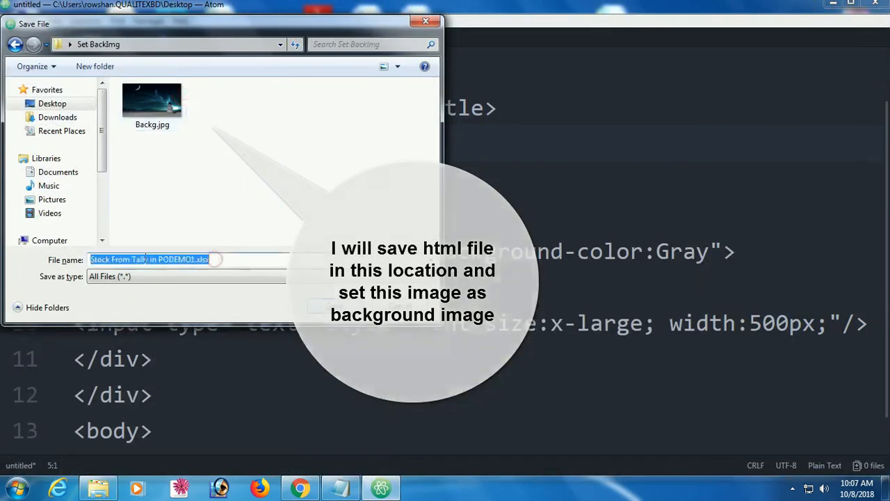
type("Backimh")
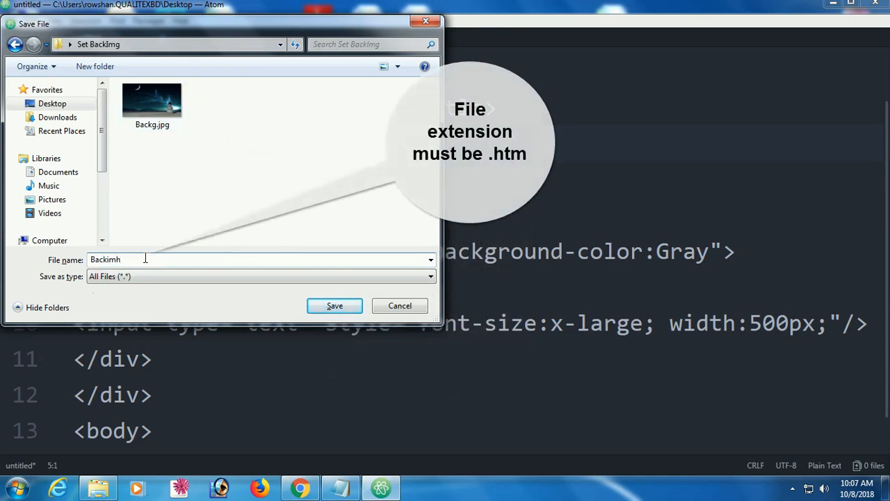
type("g")
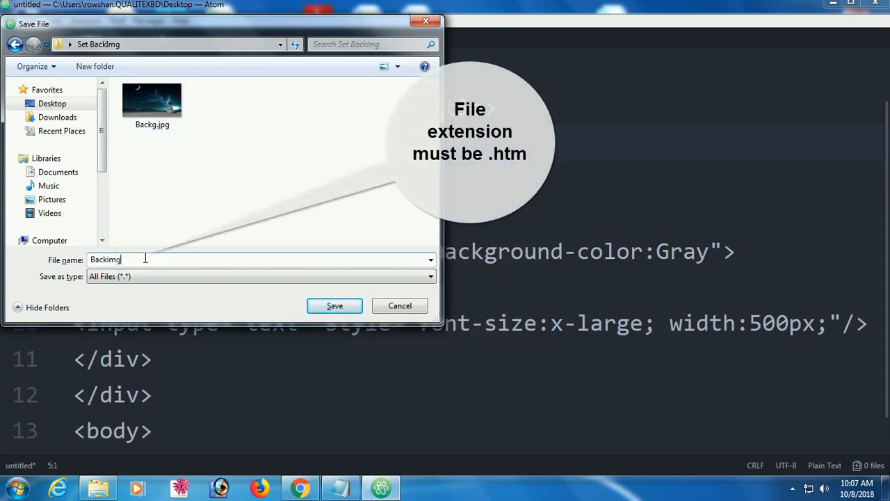
type(".htm")
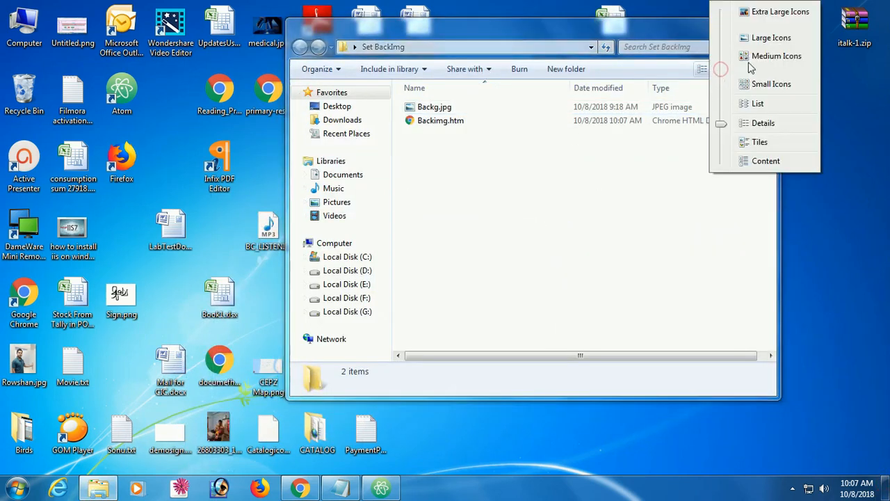
- Open Backimg.htm in Chrome, try the text box, then return to Atom
left_click(771, 37)
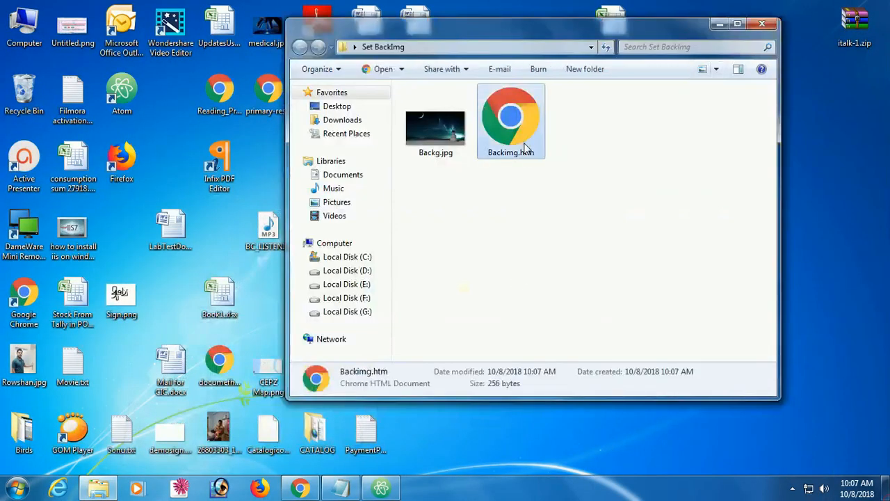
double_click(510, 118)
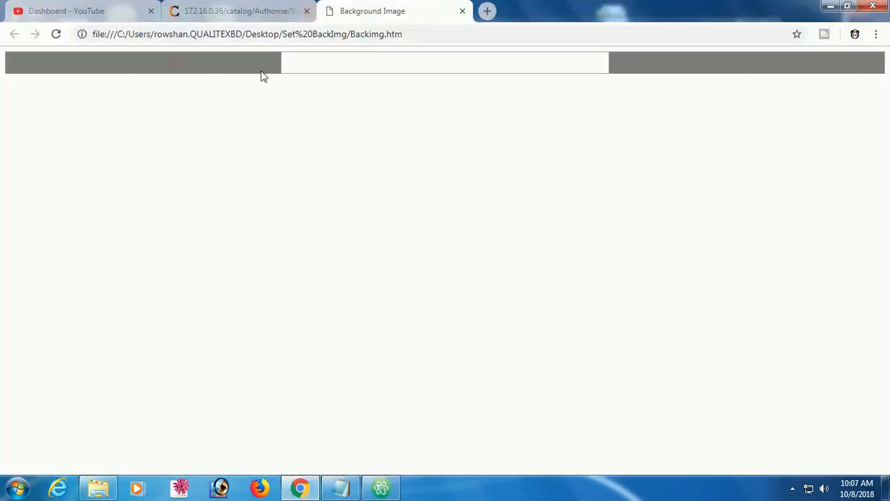
left_click(444, 62)
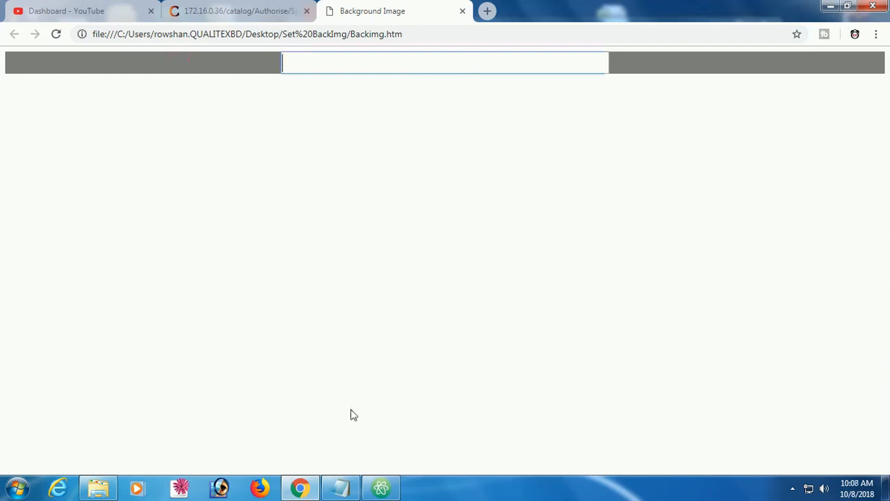
left_click(381, 487)
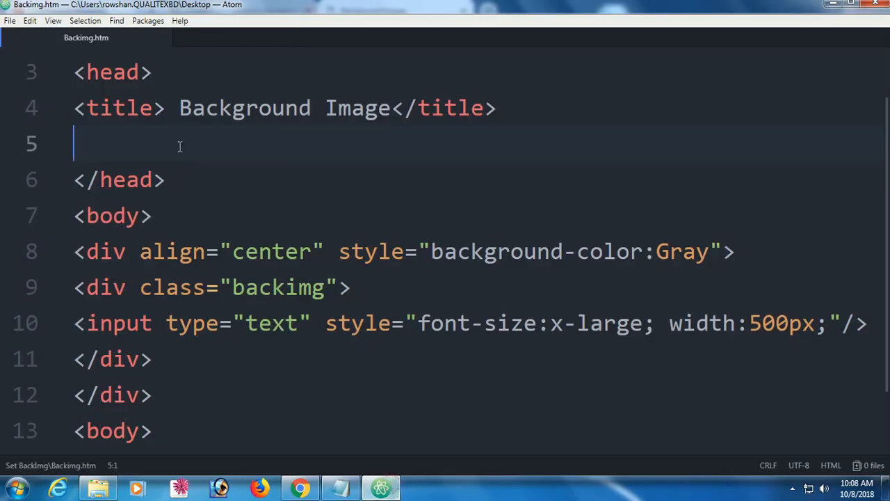
- Add a <style type="text/css"> block with a .backimg rule starting background: url(
type("style media=\"screen\">")
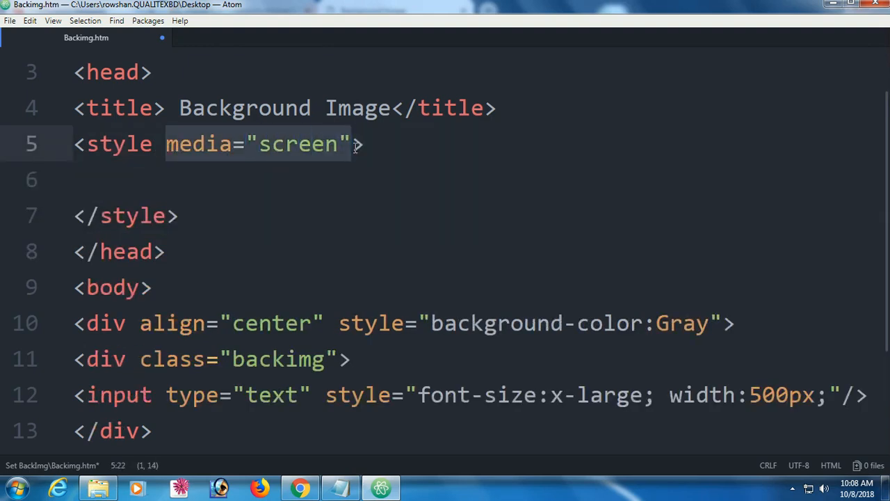
type("type=\"")
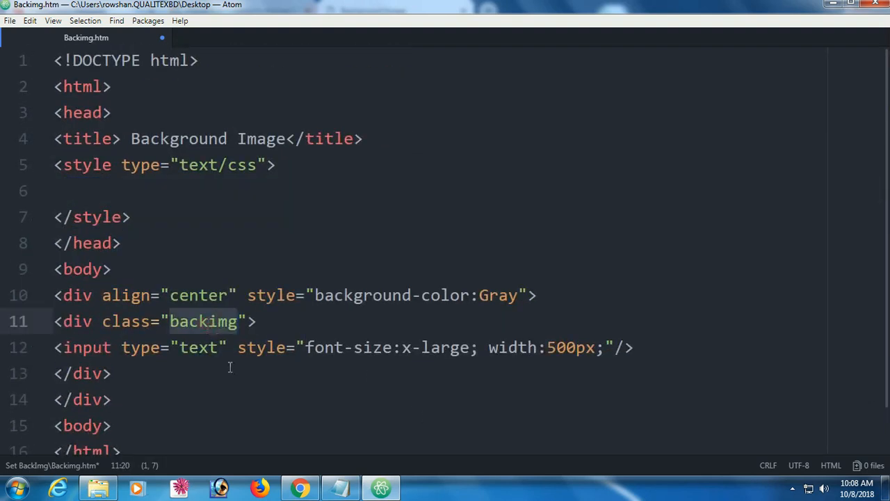
left_click(265, 190)
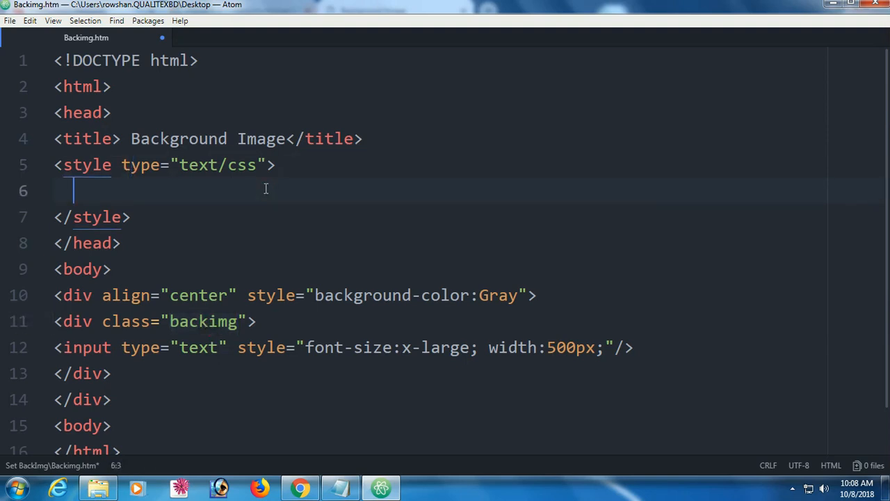
type(".backimg")
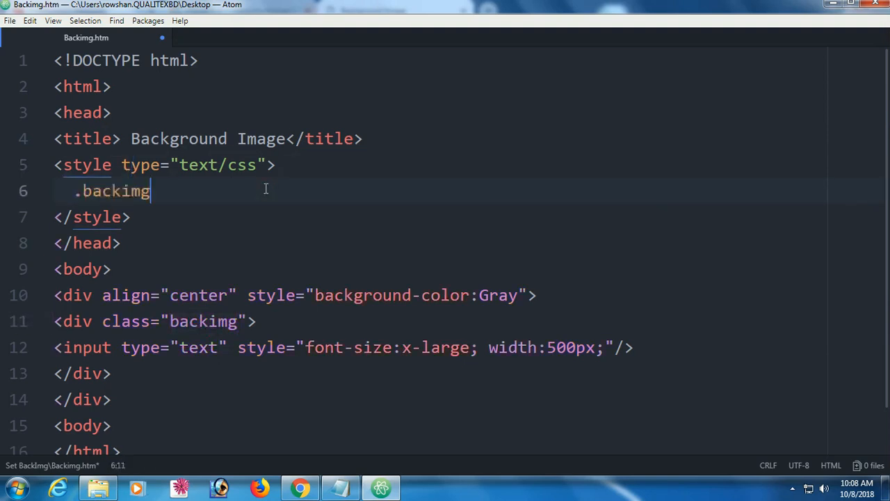
type("{")
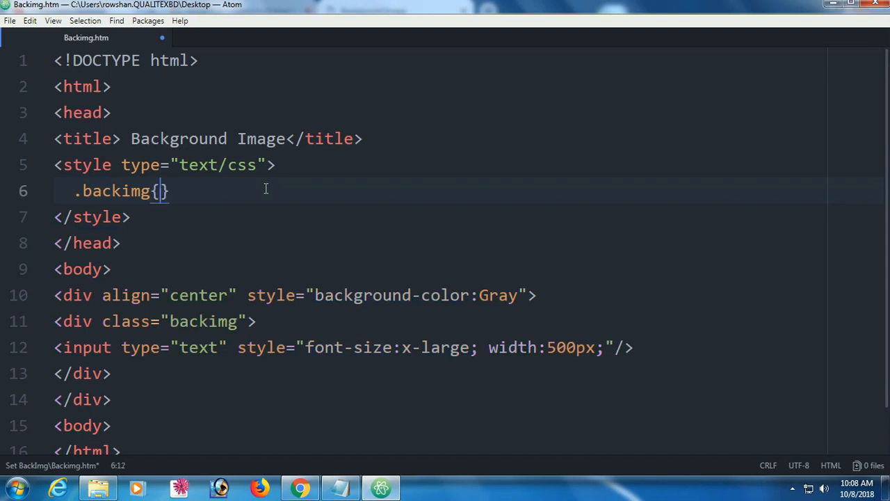
key("enter")
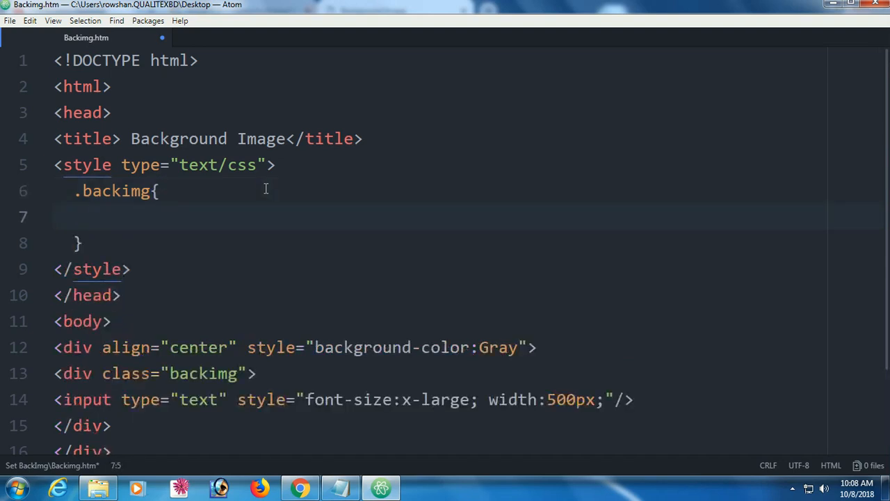
type("background:")
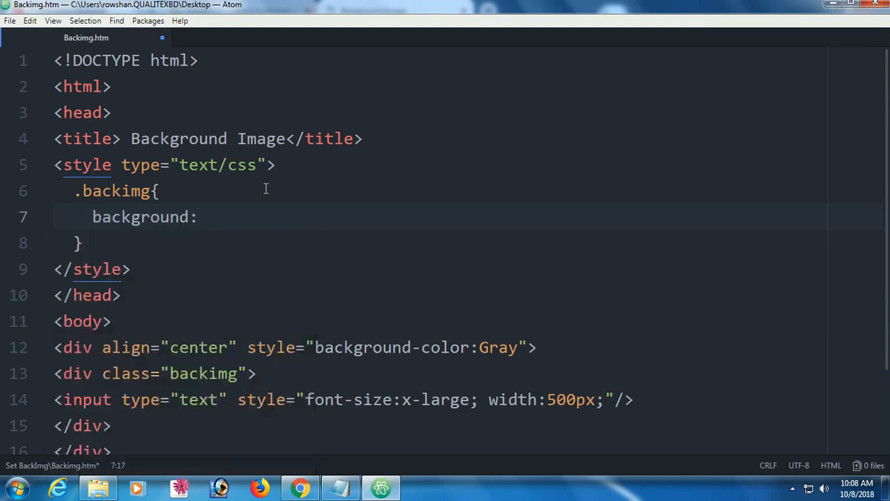
type("url(")
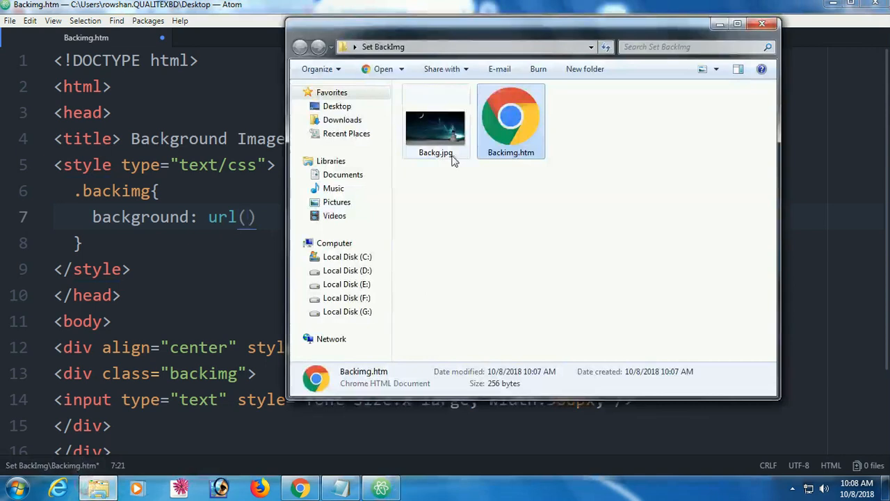
- Set the .backimg background to url(Backg.jpg) and width to 70%, then check Chrome
left_click(436, 129)
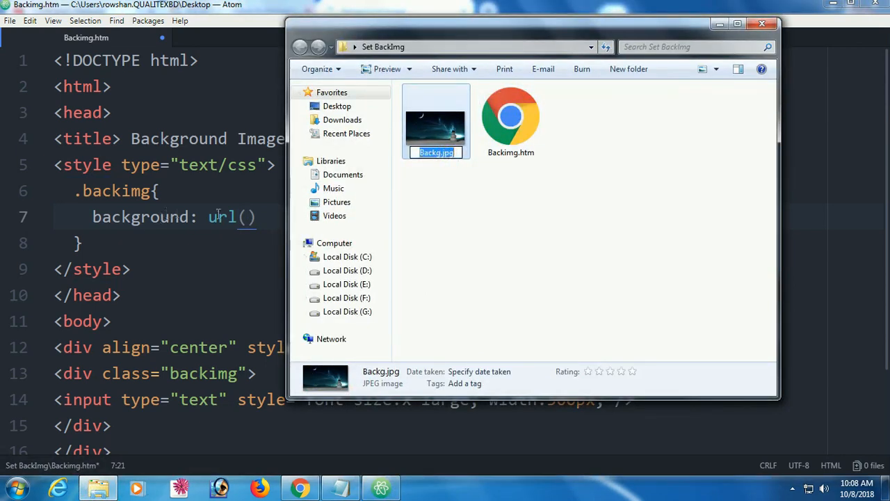
type("Backg.jpg")
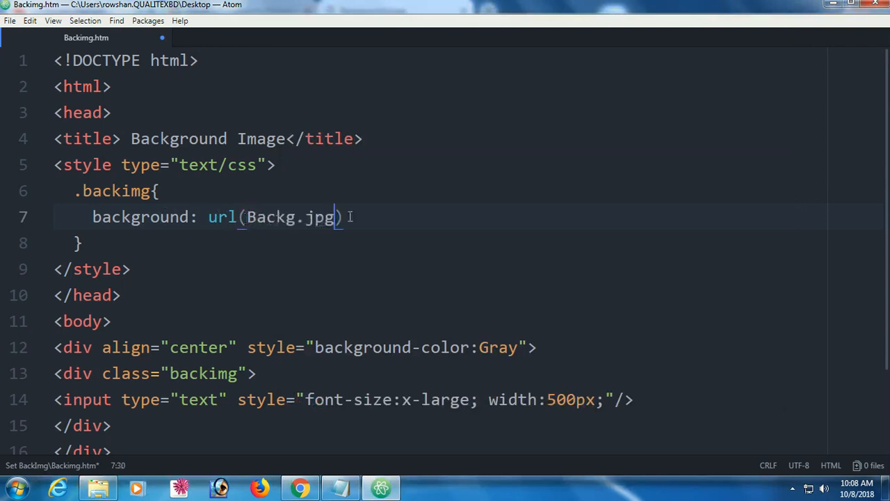
key("enter")
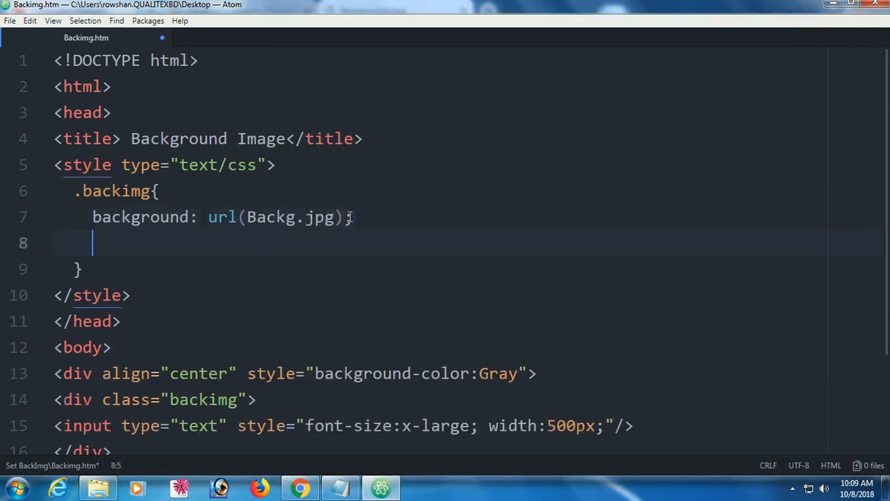
scroll("down", 3)
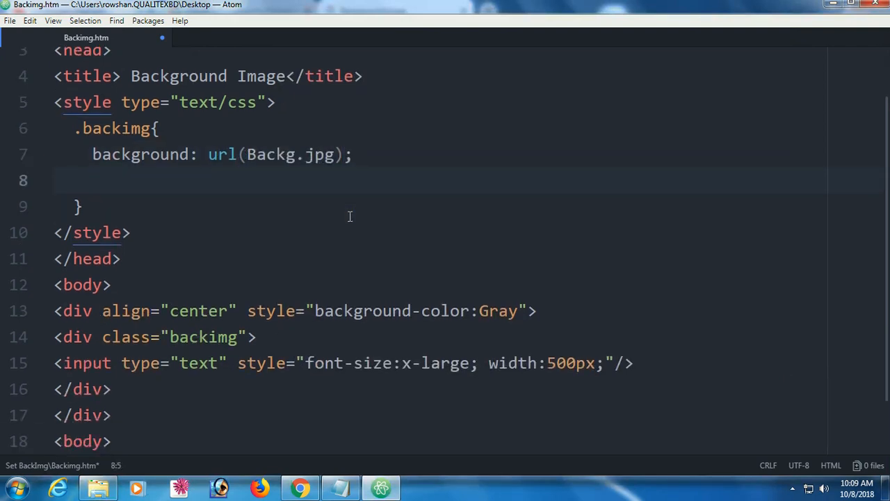
type("width:")
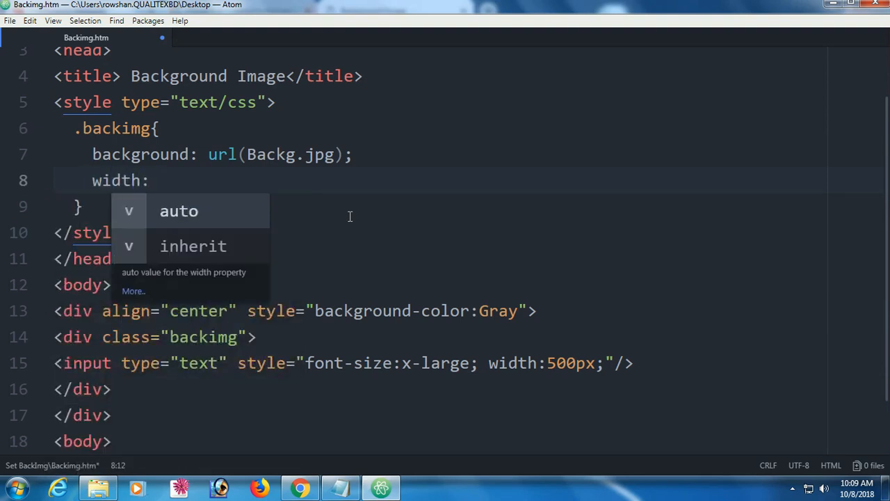
type("70%")
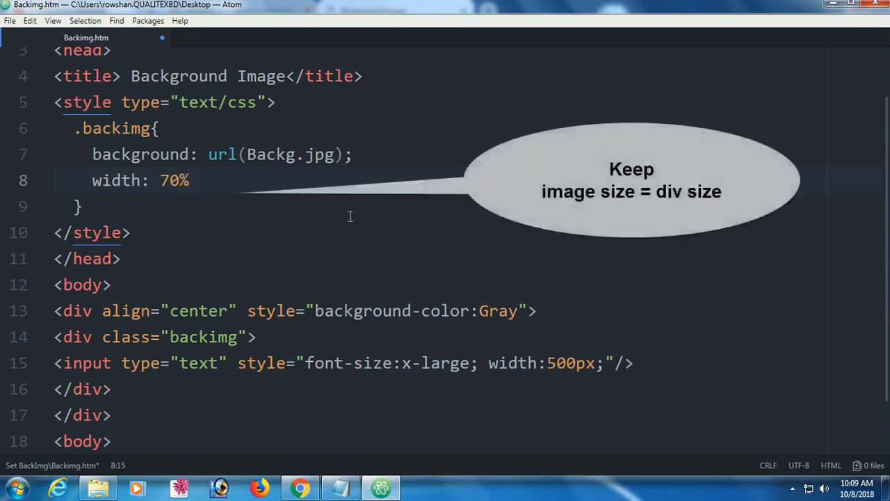
key("Return")
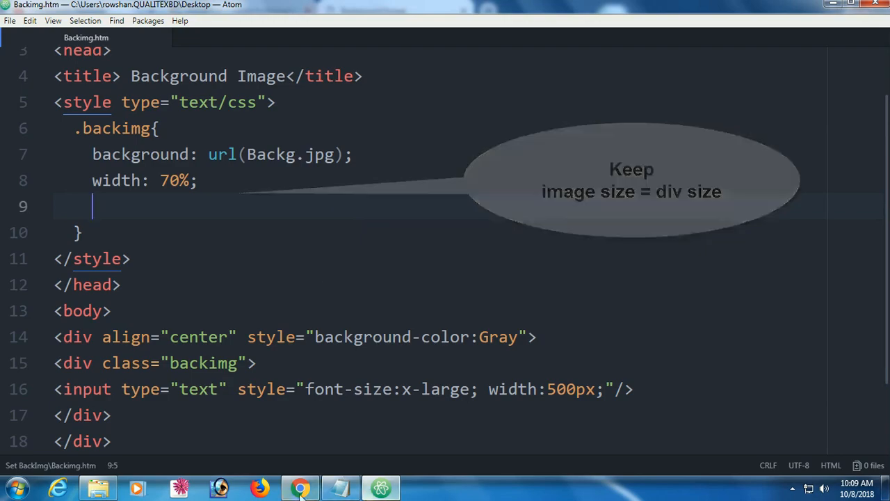
left_click(299, 486)
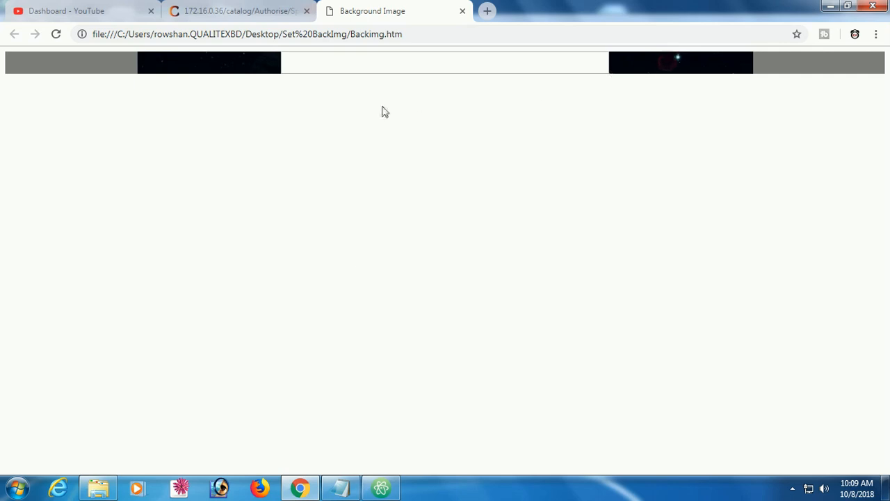
mouse_move(381, 487)
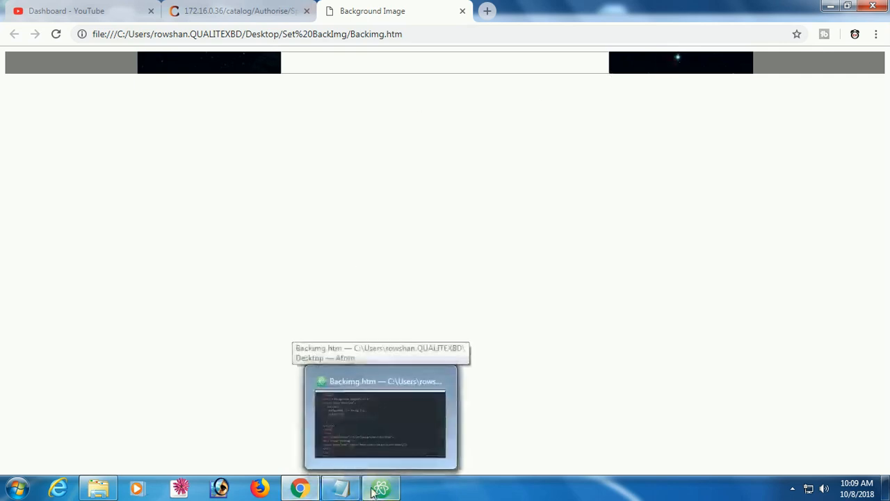
- Add height: 530px; to the .backimg rule
left_click(380, 416)
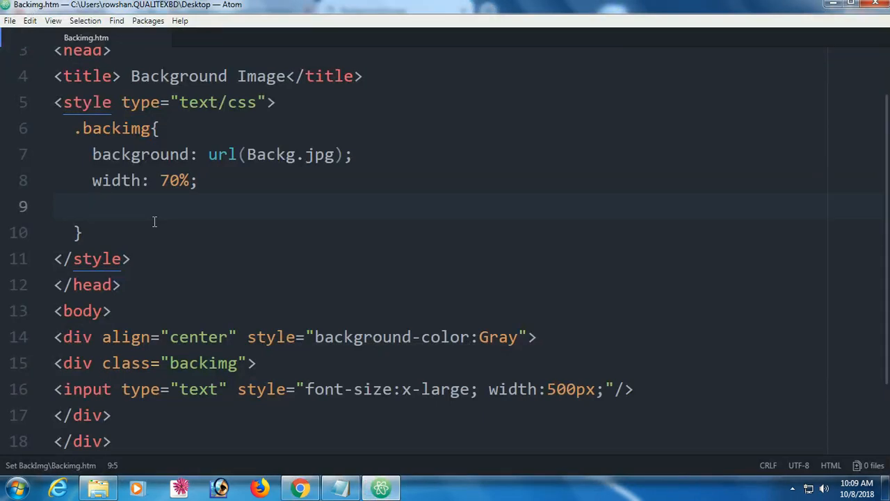
type("height:")
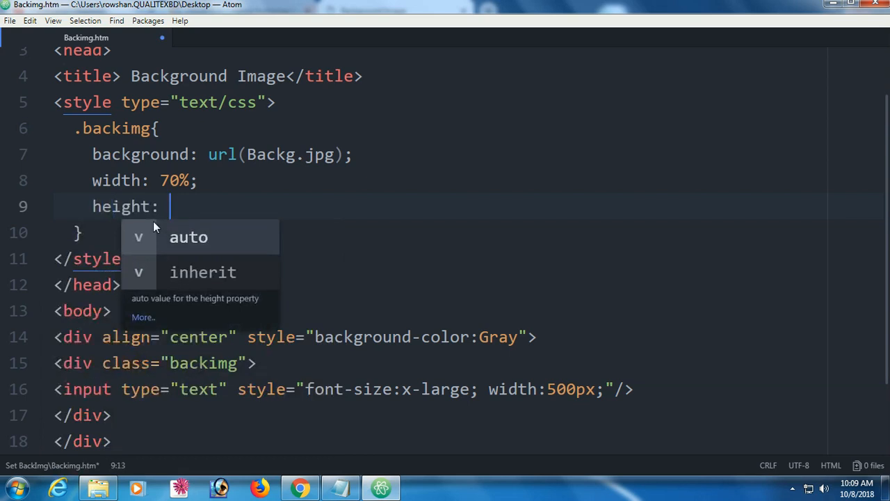
type("530px")
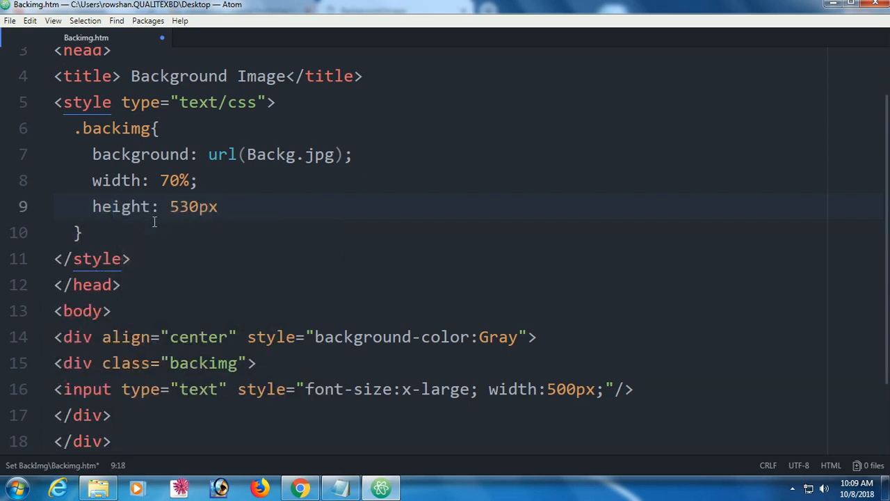
type(";")
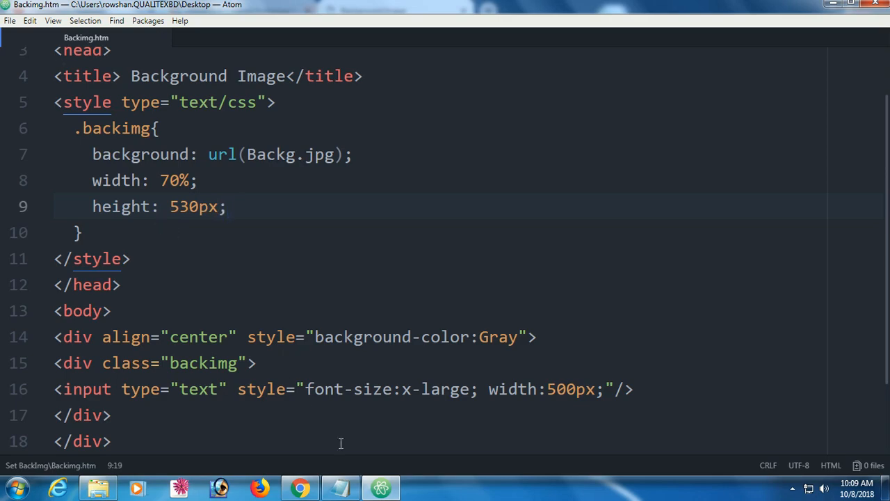
left_click(299, 487)
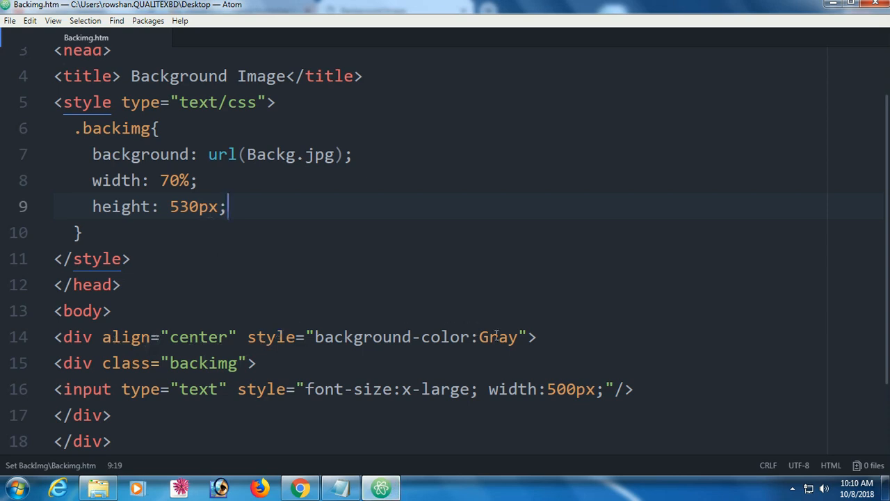
- Add height:700px to the gray div's style and start the <br/> line breaks
left_click(521, 336)
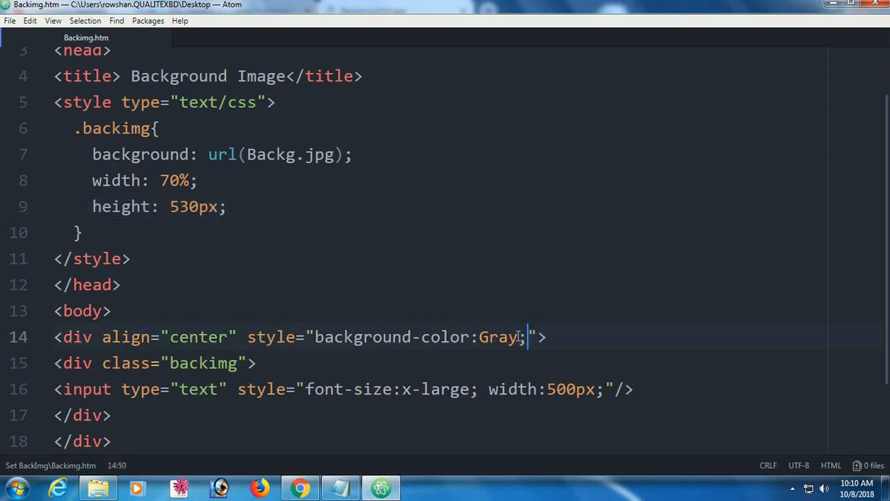
type("height:")
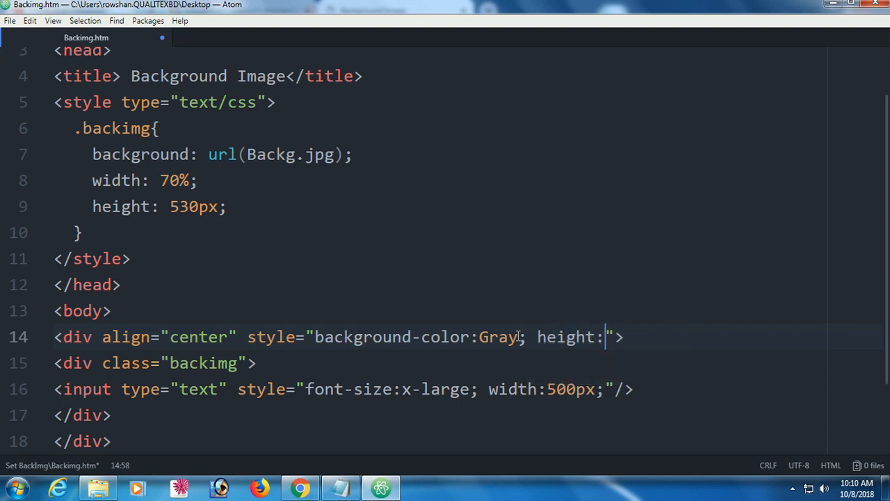
type("700px")
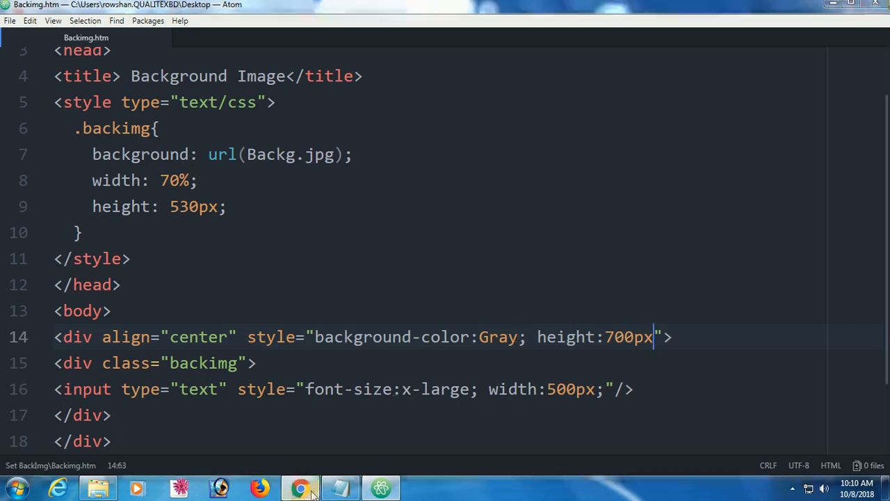
left_click(300, 487)
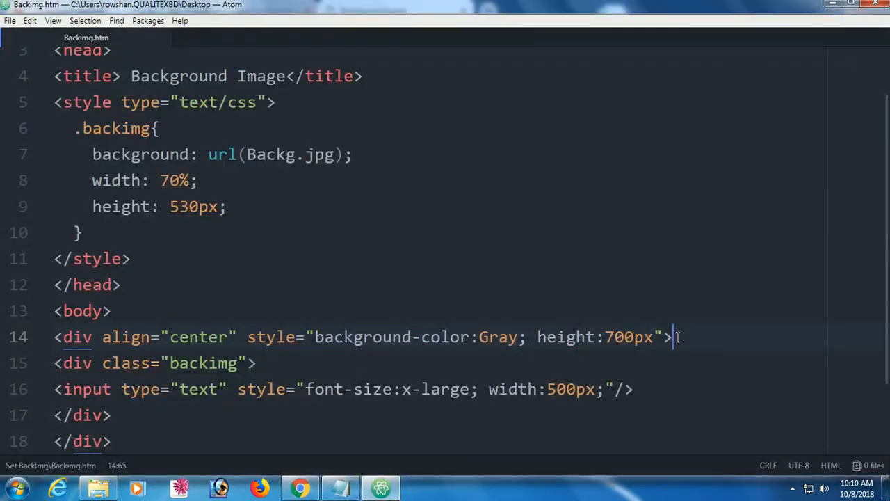
type("<br/>")
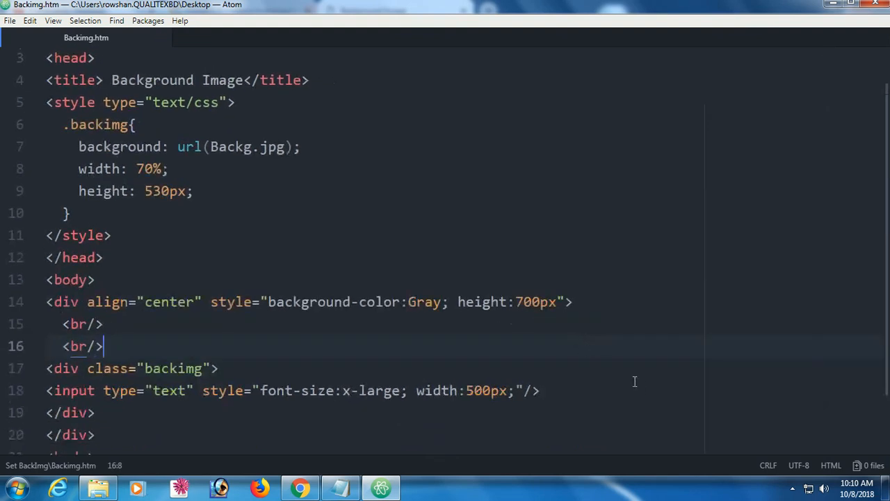
left_click(300, 486)
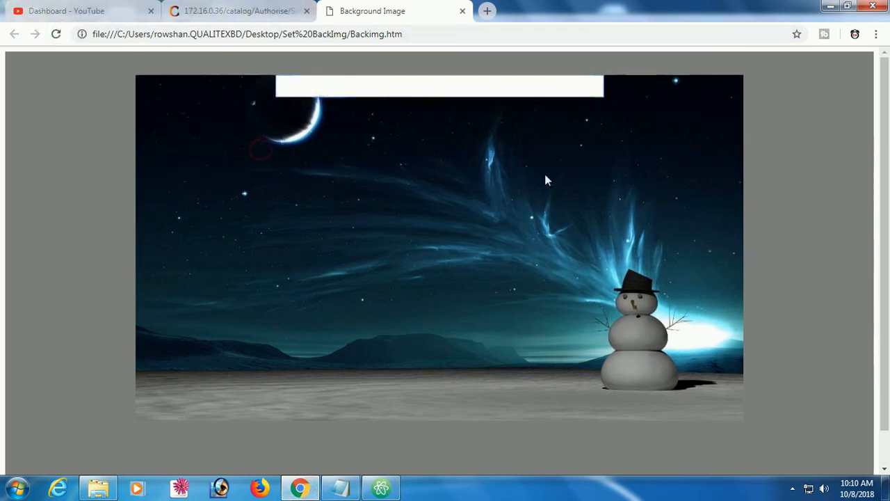
mouse_move(314, 280)
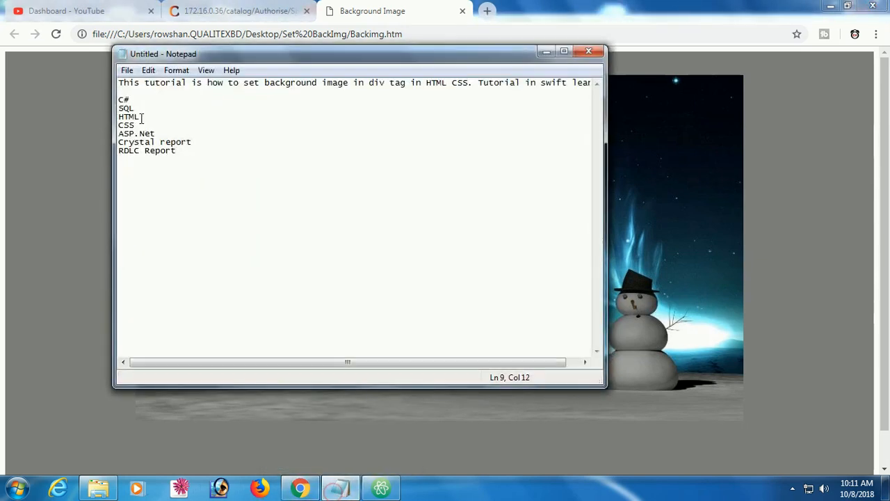
- Select all the tutorial sentence and language list in the Notepad notes
key("ctrl+a")
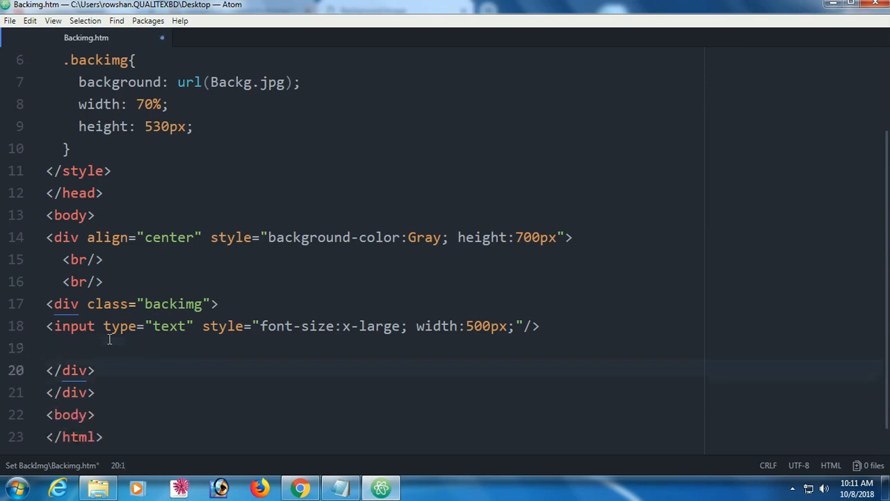
- Wrap the tutorial sentence in a white heading: <h1 style="color:white">…</h1>
type("<")
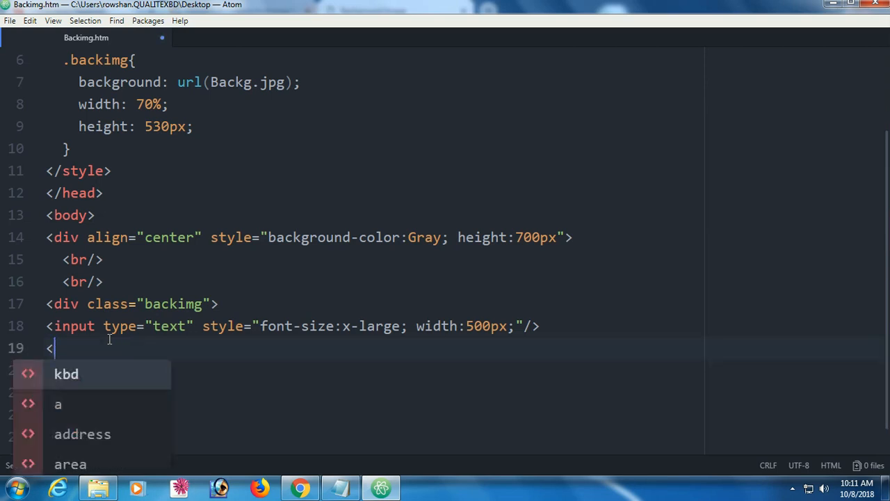
type("h1 >")
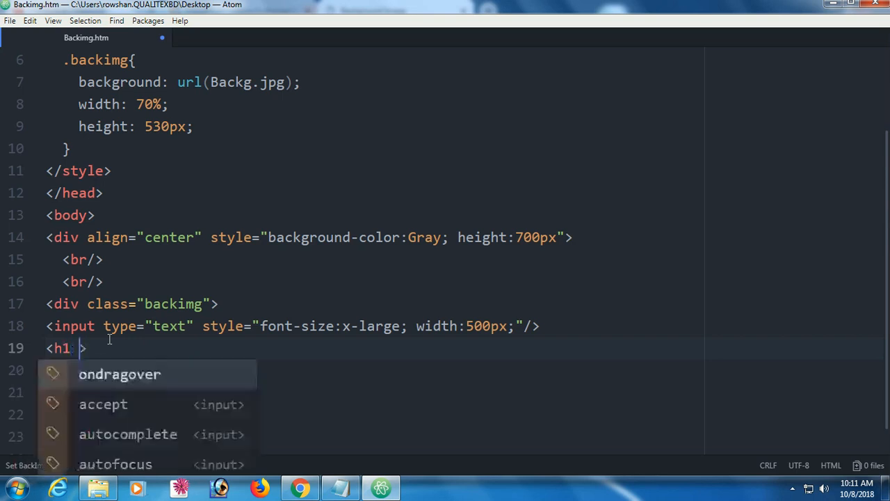
type("style=\"color\"")
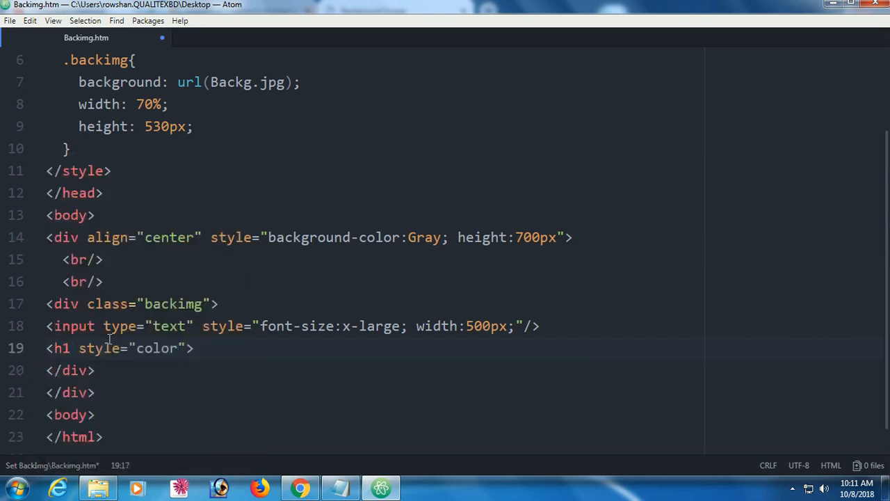
type(":w")
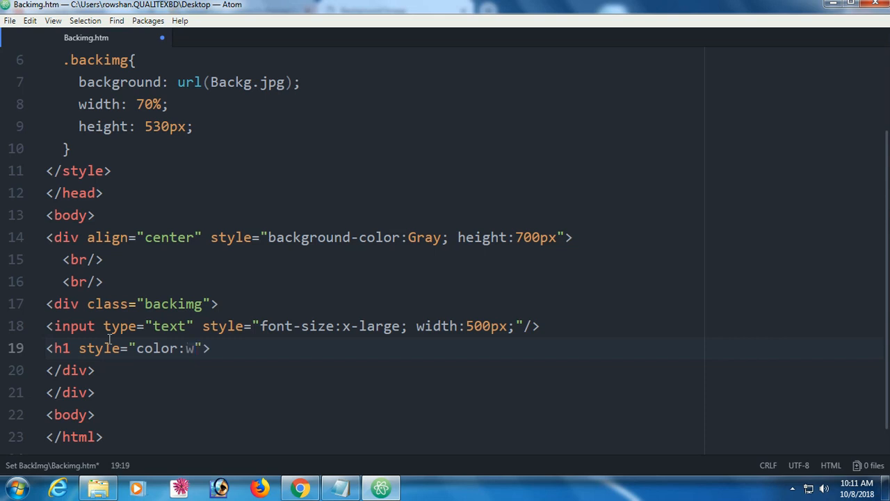
type("hite")
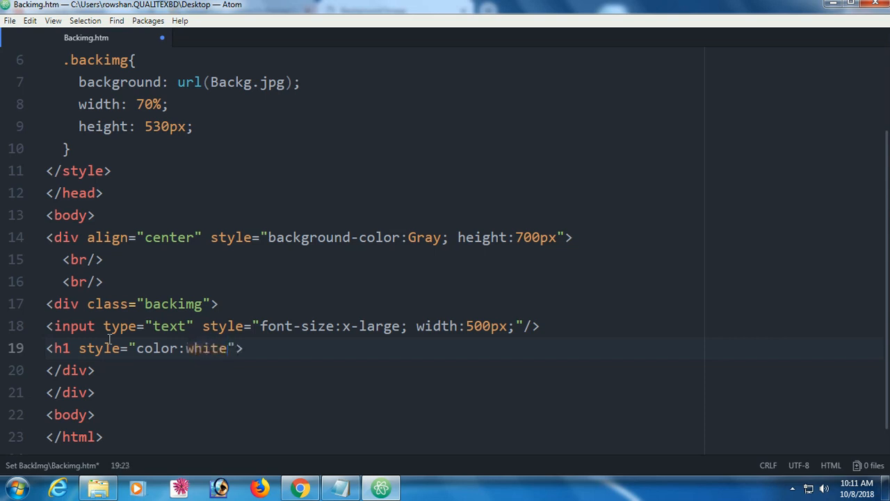
left_click(274, 348)
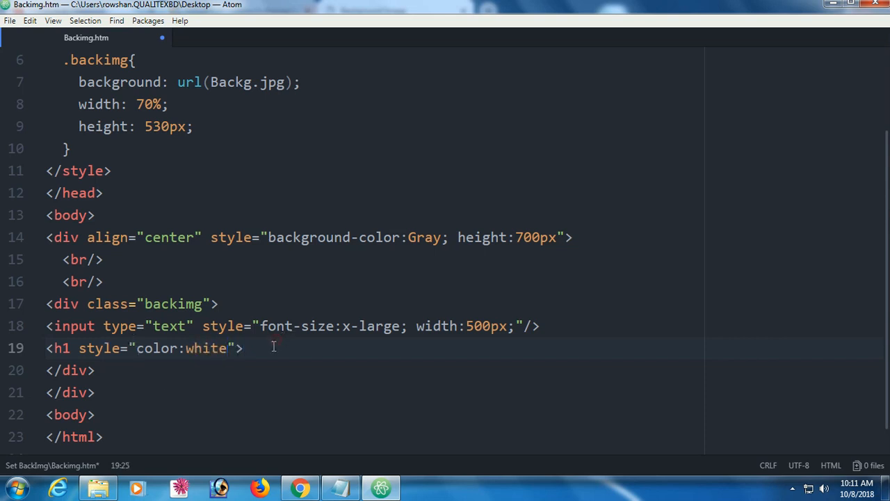
type("This tutorial is how to set background image in div tag in HTML CSS. Tutorial in swift learn.")
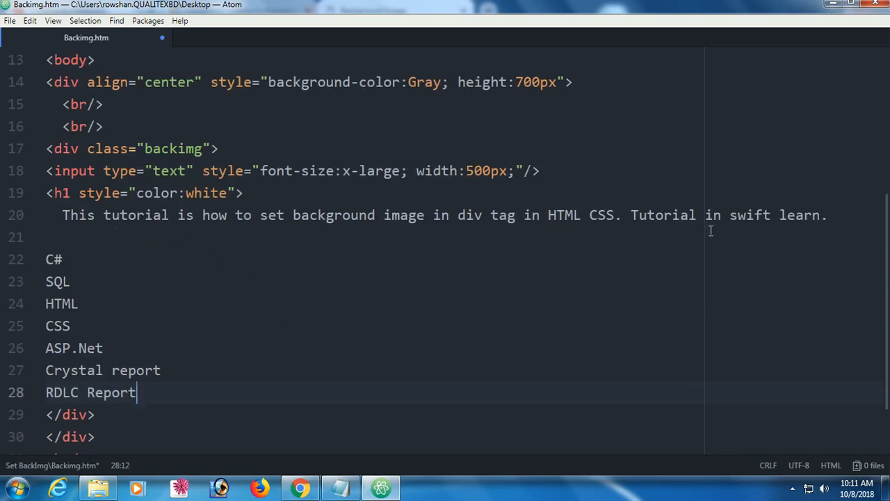
type("</")
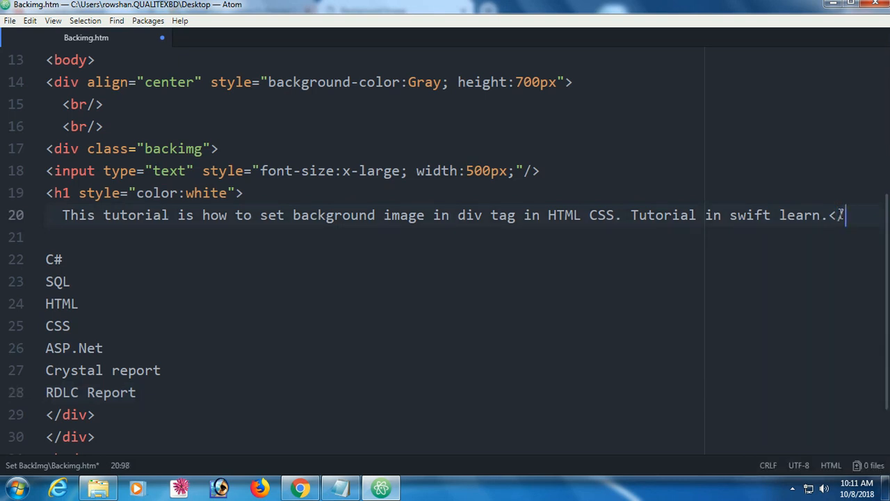
type("h1>")
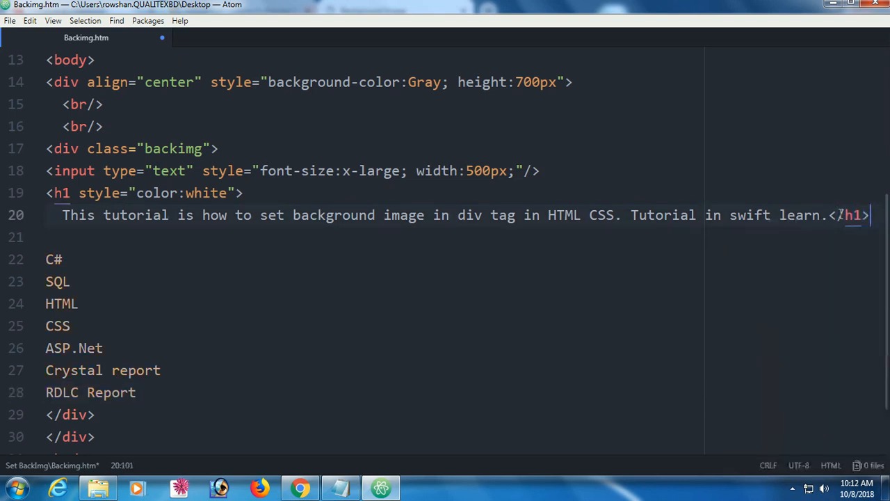
- Wrap the language list in a white H3 block and reload the Chrome preview
type("<")
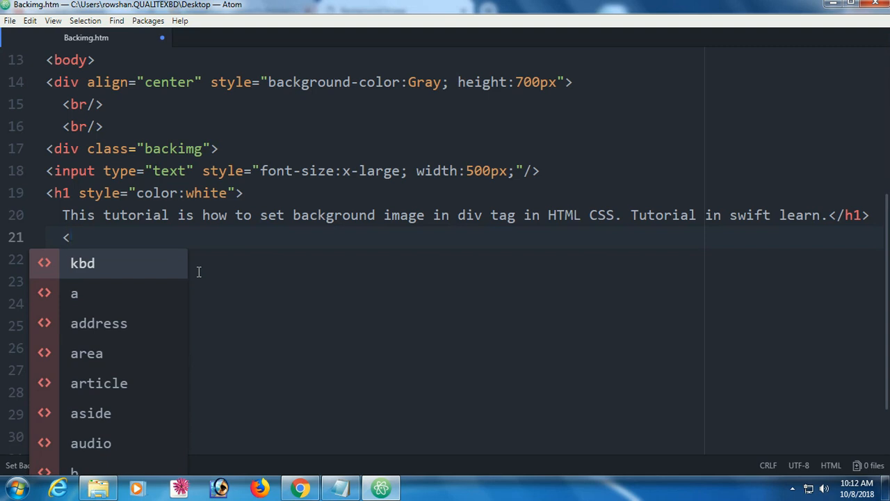
type("h3>")
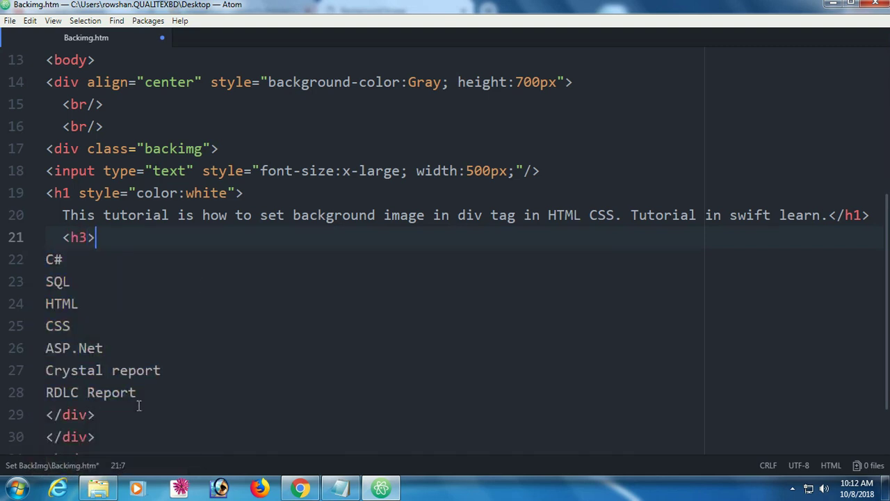
type("<")
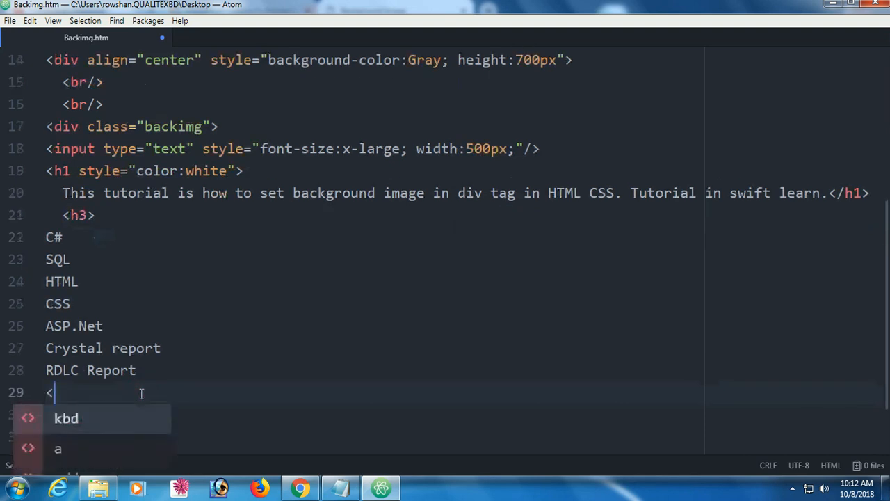
type("h3>")
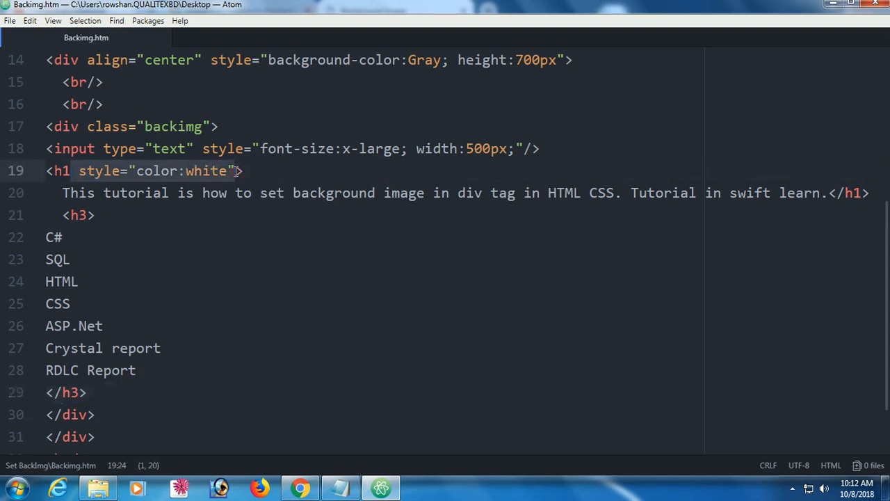
type("\" \"")
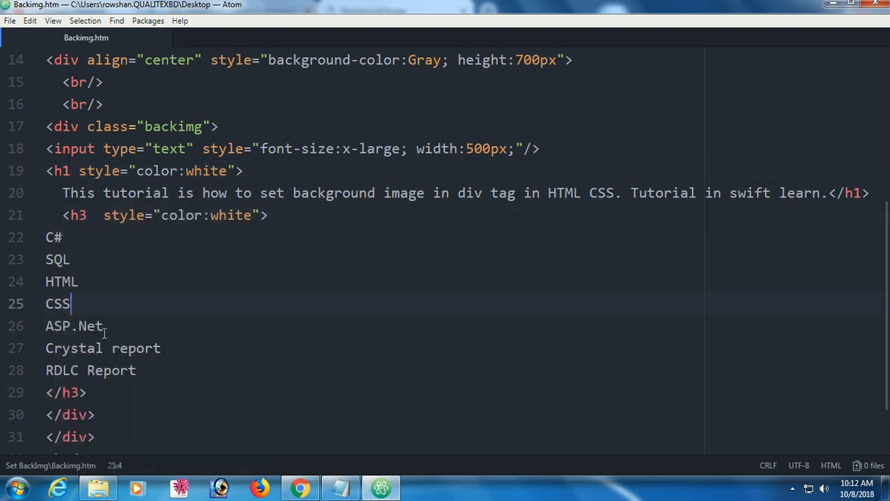
left_click(299, 487)
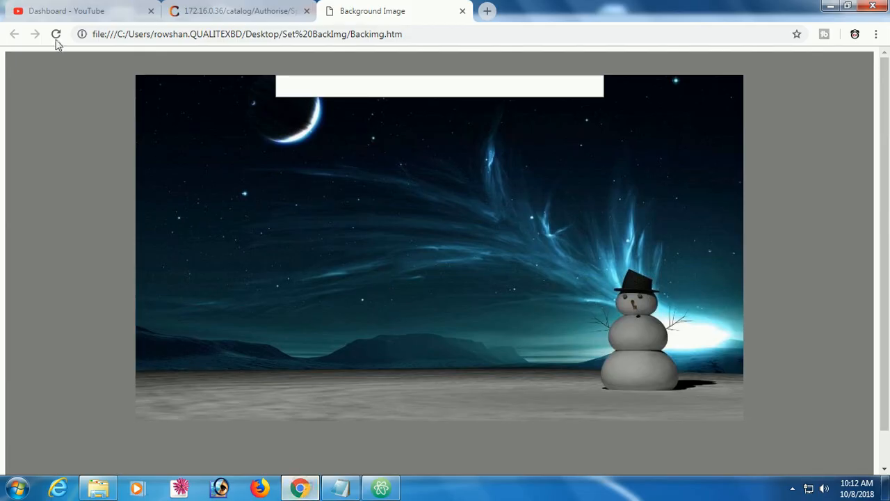
left_click(57, 33)
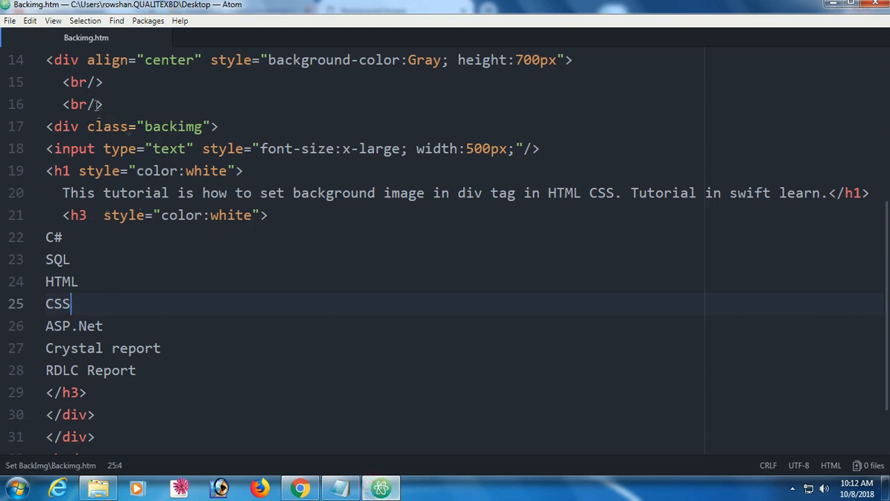
- Add extra <br/> line breaks above and below the text box
left_click(81, 82)
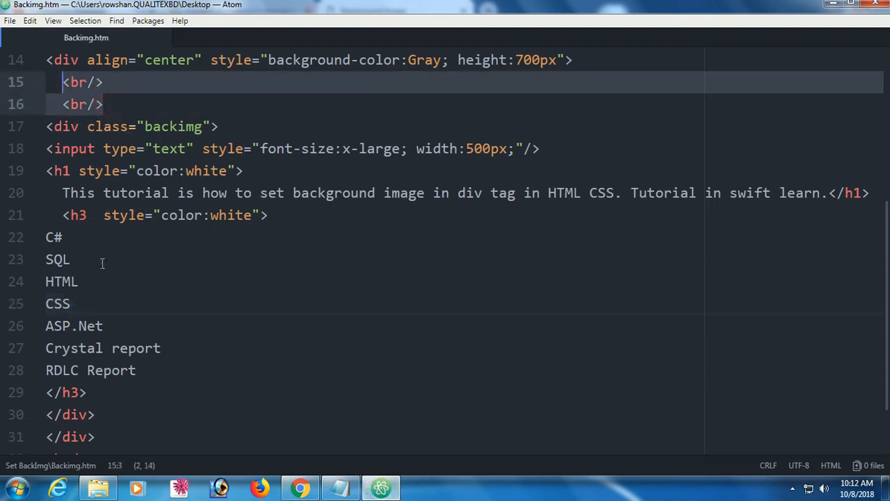
left_click(539, 149)
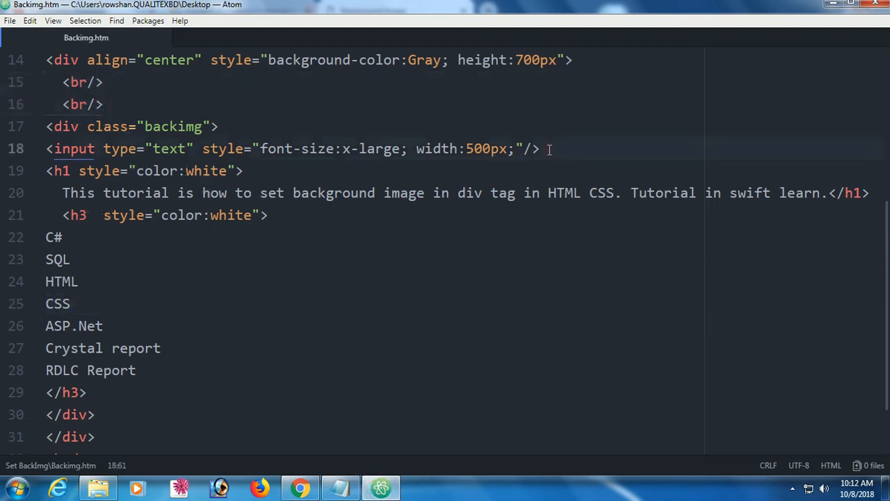
key("enter")
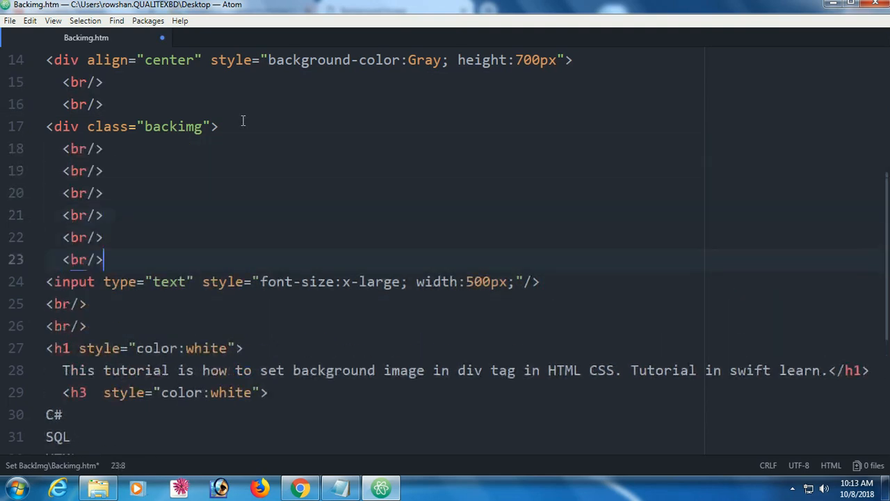
- Add <br/> after each language so the list items stack, then view Chrome
scroll("down", 3)
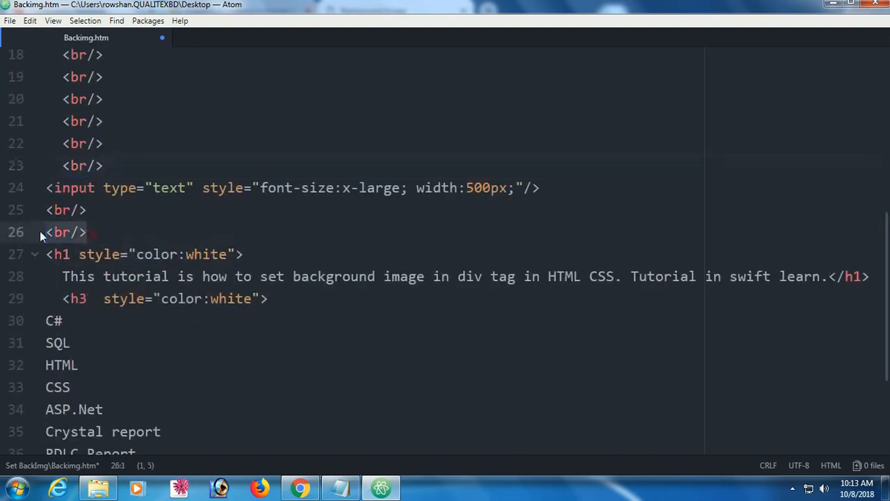
left_click(70, 342)
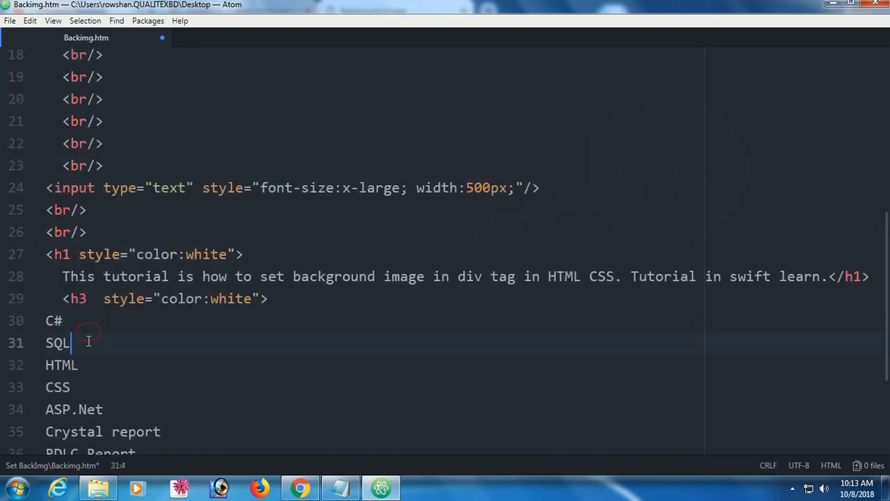
type("<br/>")
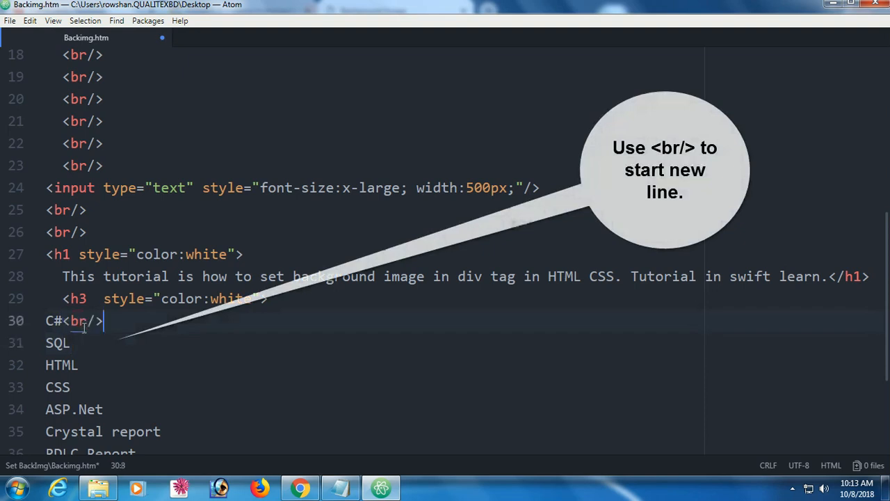
type("<br/>")
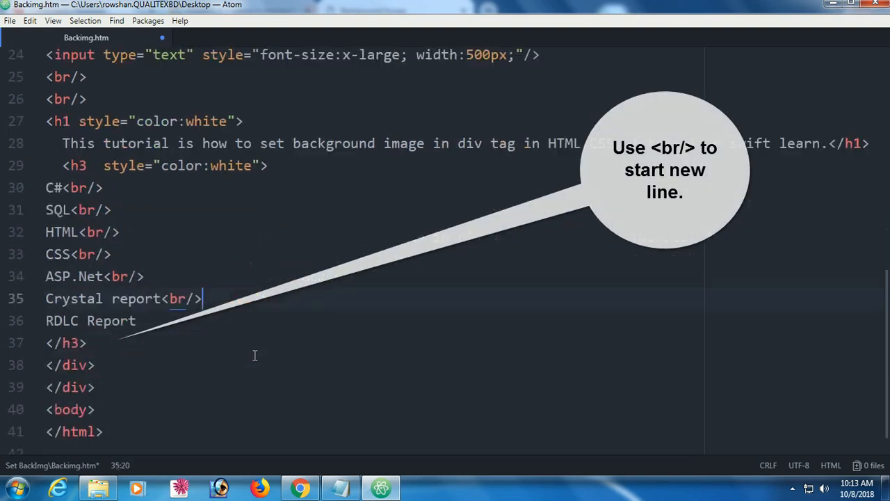
scroll("up", 3)
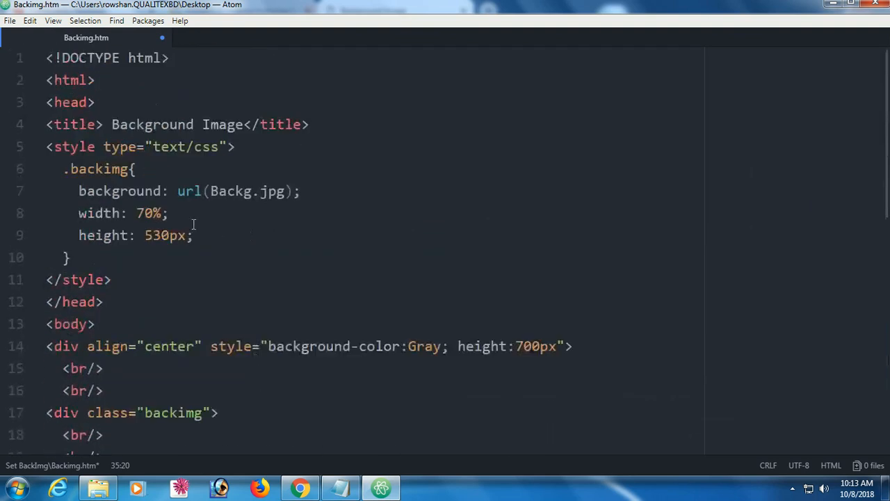
left_click(299, 487)
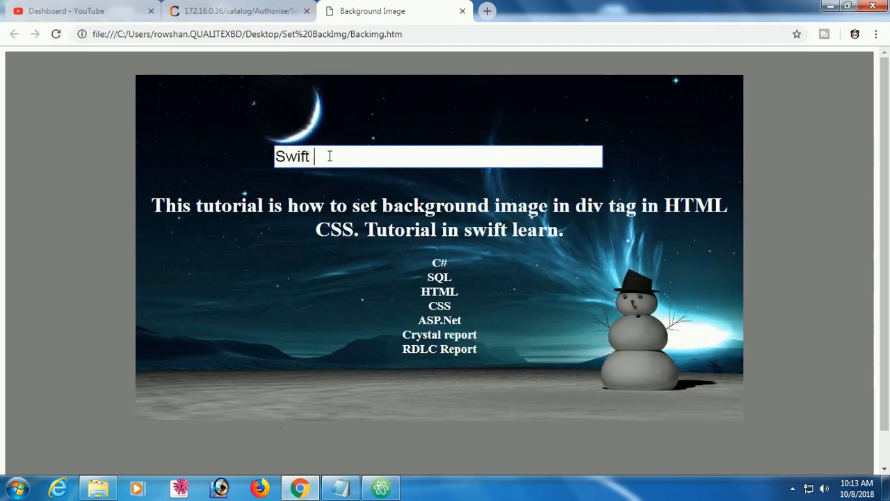
- Type 'Swift Learn' into the preview's text box
type("Learn")
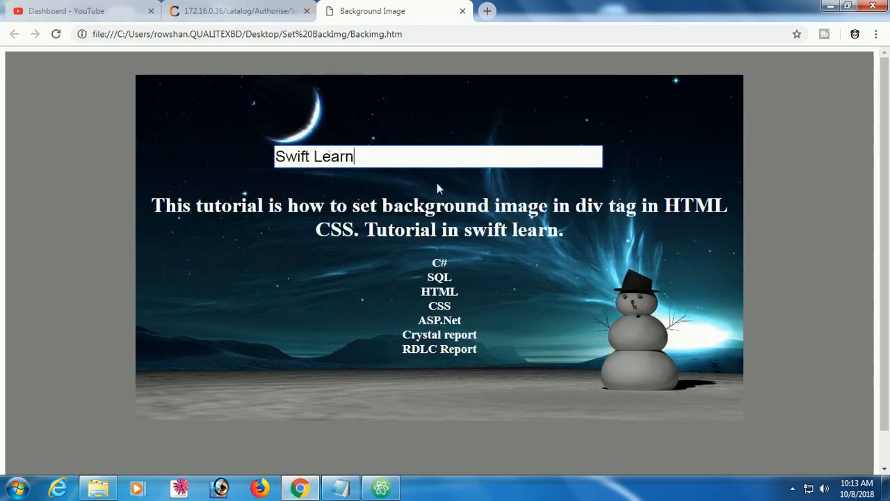